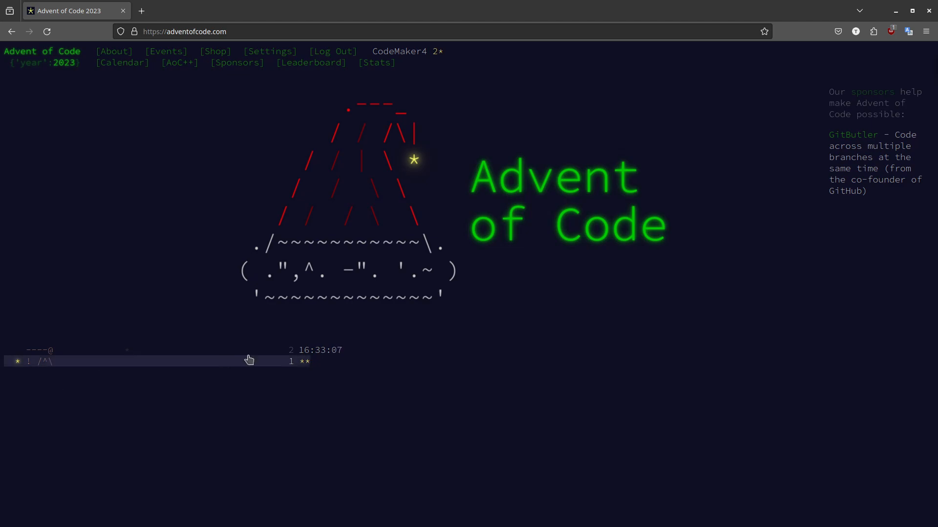
mouse_move(381, 395)
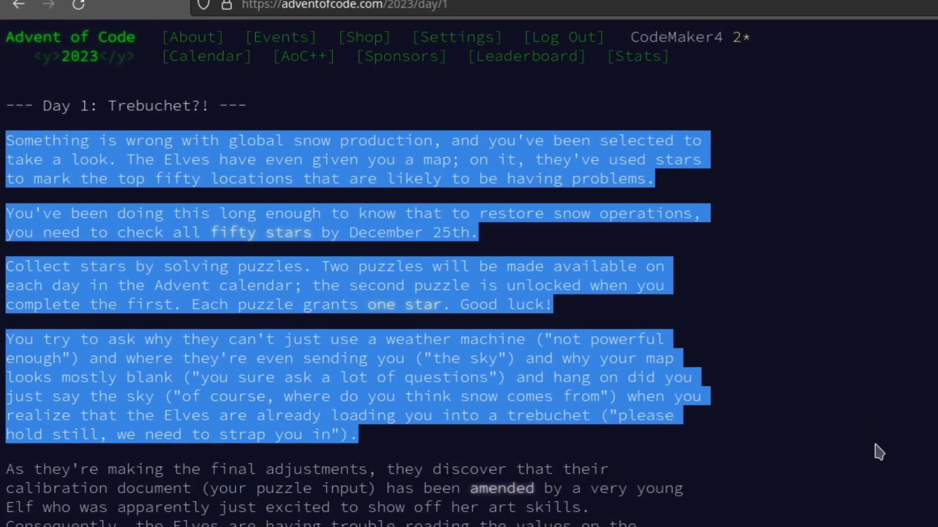
mouse_move(748, 490)
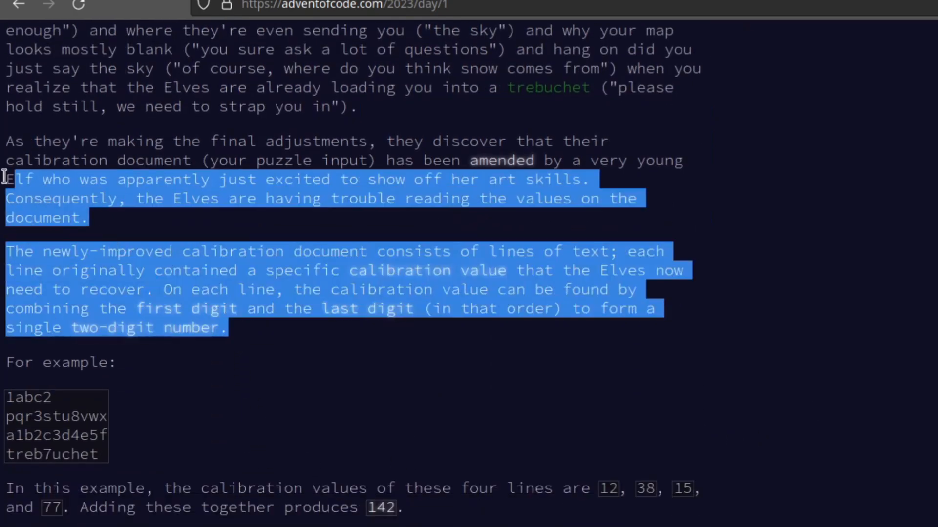
- Scroll through the Trebuchet?! puzzle text, covering Part One and the solved Part Two
scroll("down", 3)
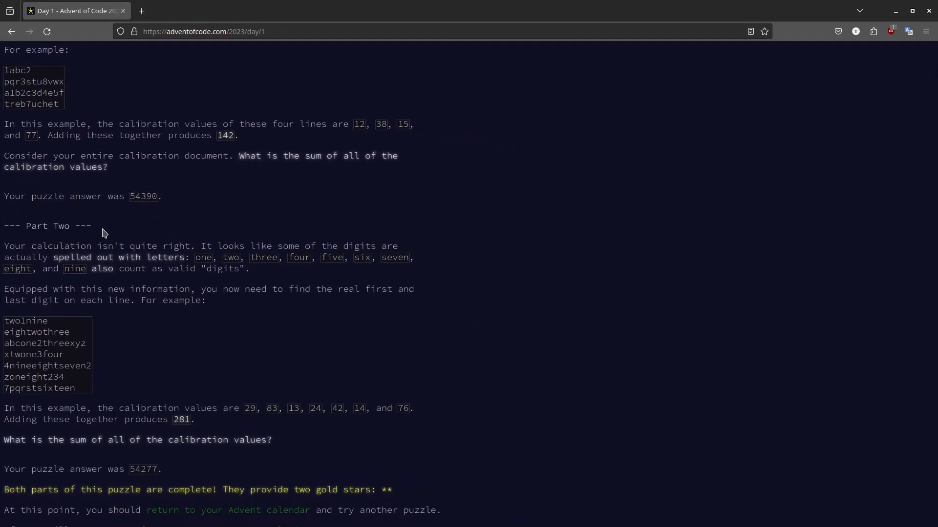
scroll("up", 3)
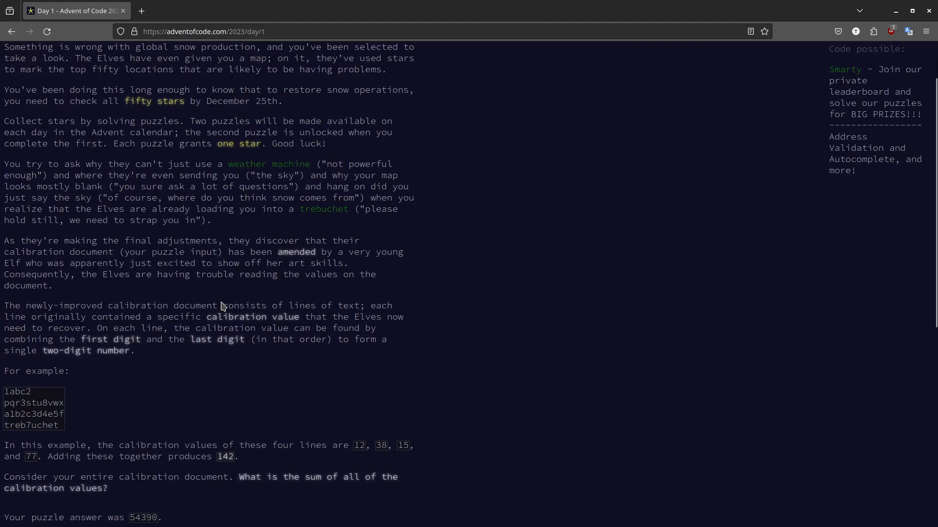
scroll("down", 3)
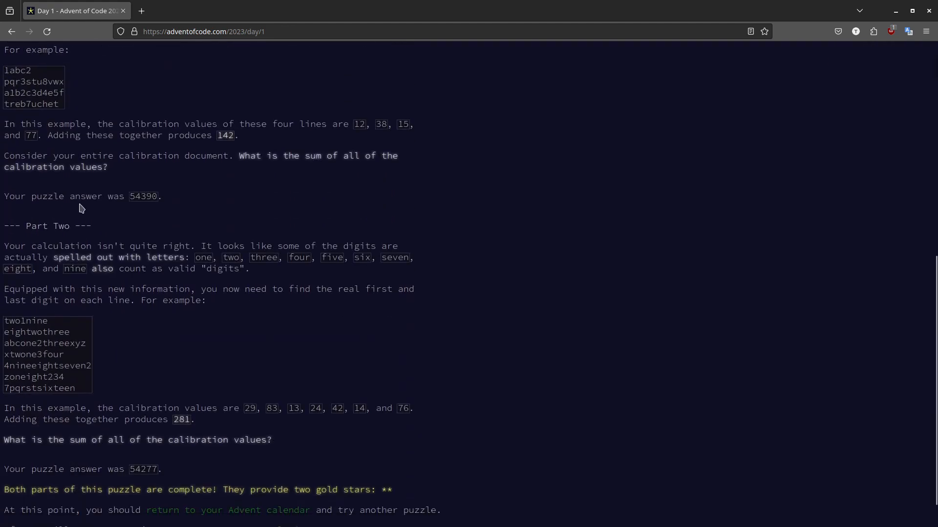
scroll("down", 3)
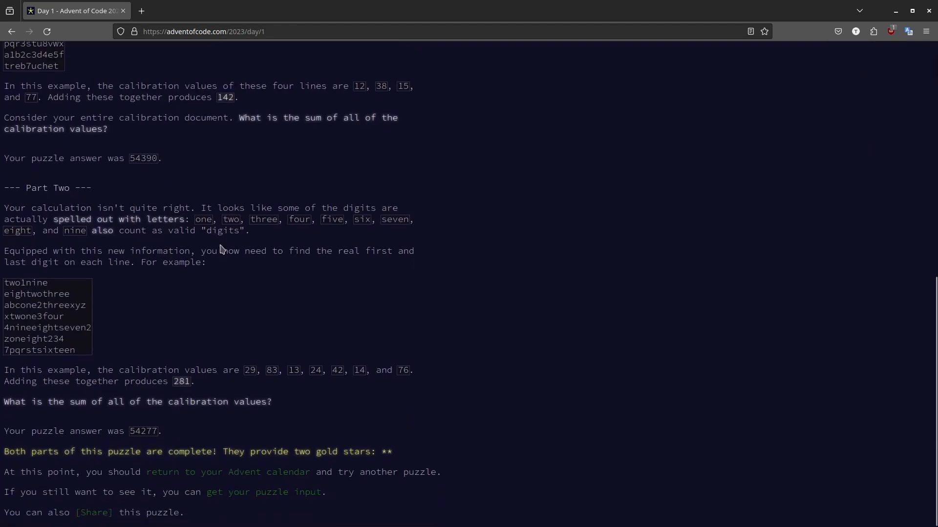
mouse_move(120, 277)
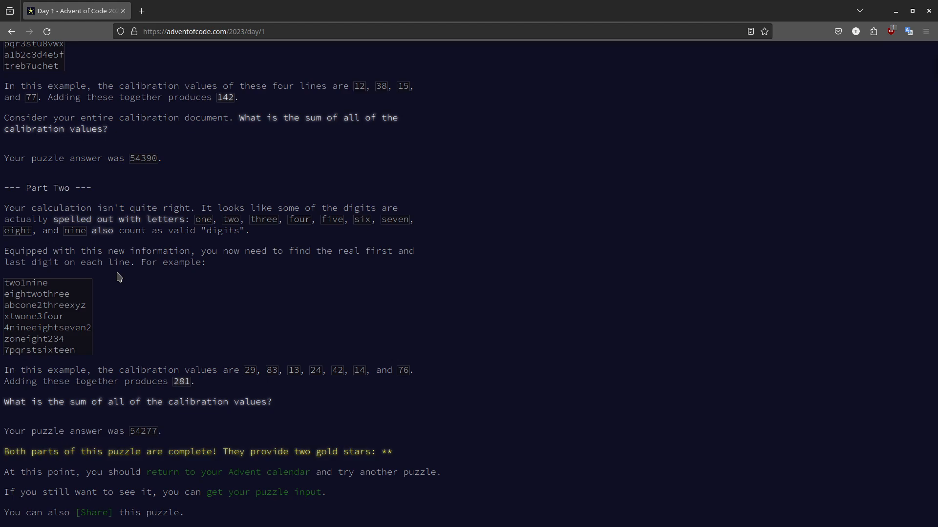
scroll("up", 3)
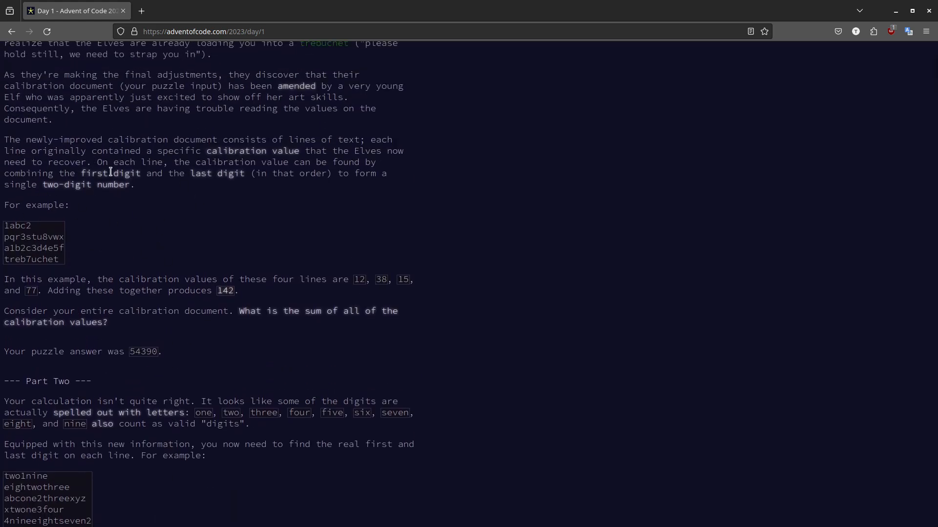
scroll("down", 3)
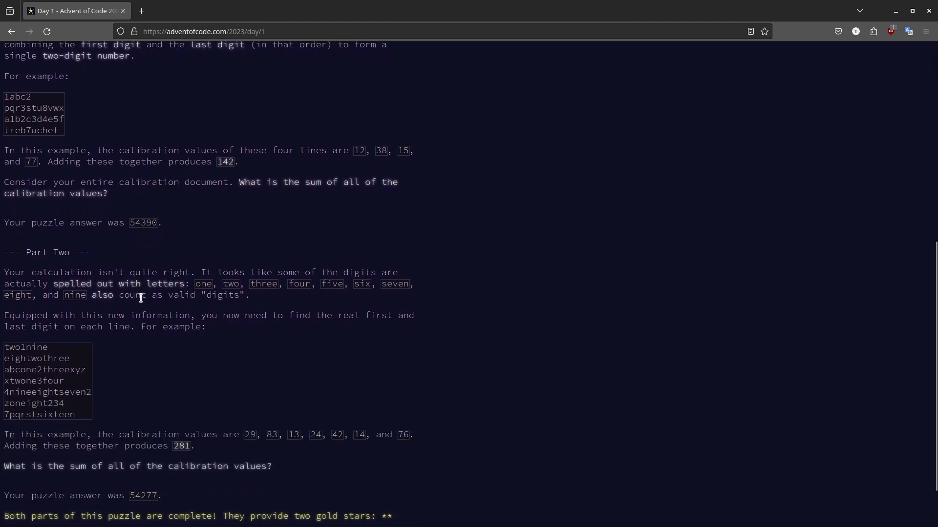
mouse_move(139, 309)
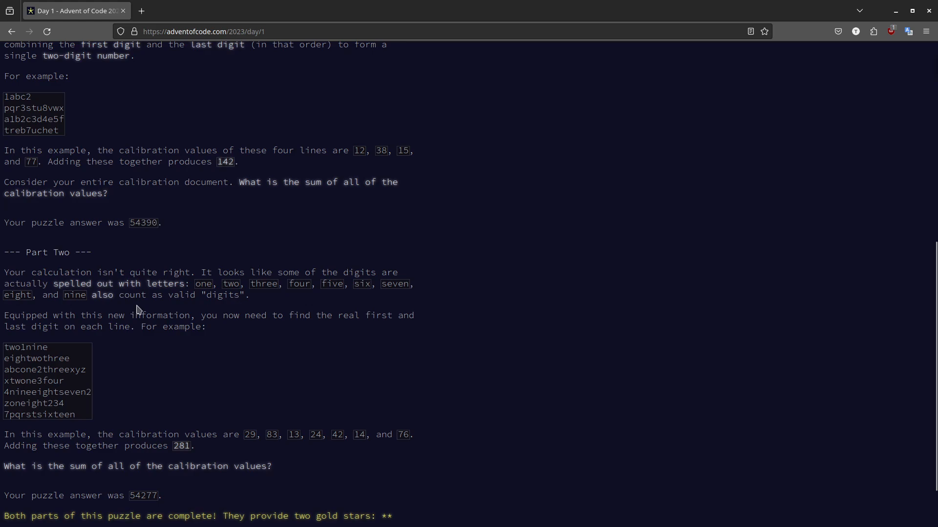
scroll("up", 3)
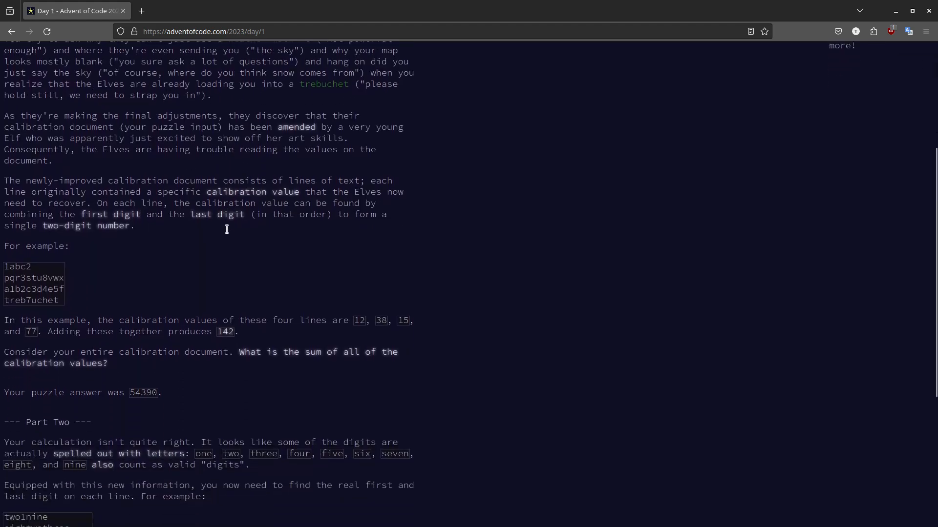
scroll("down", 3)
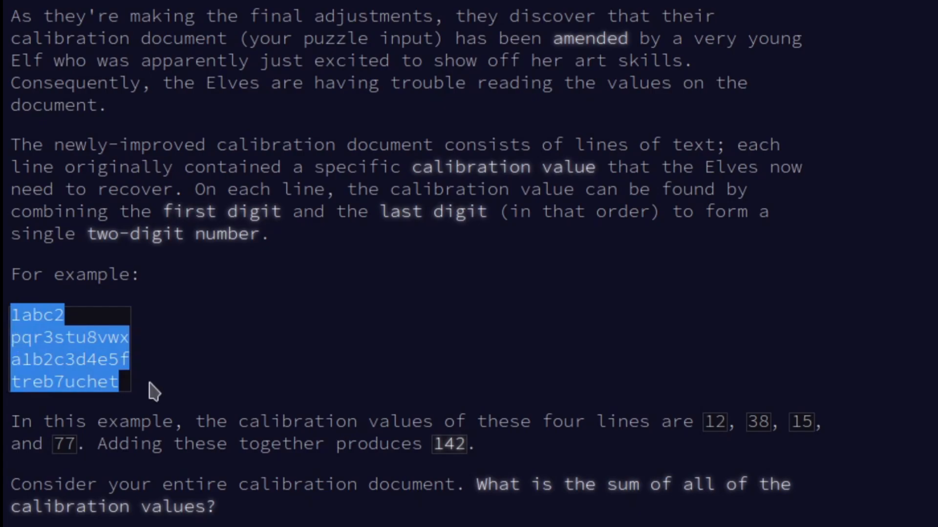
mouse_move(146, 392)
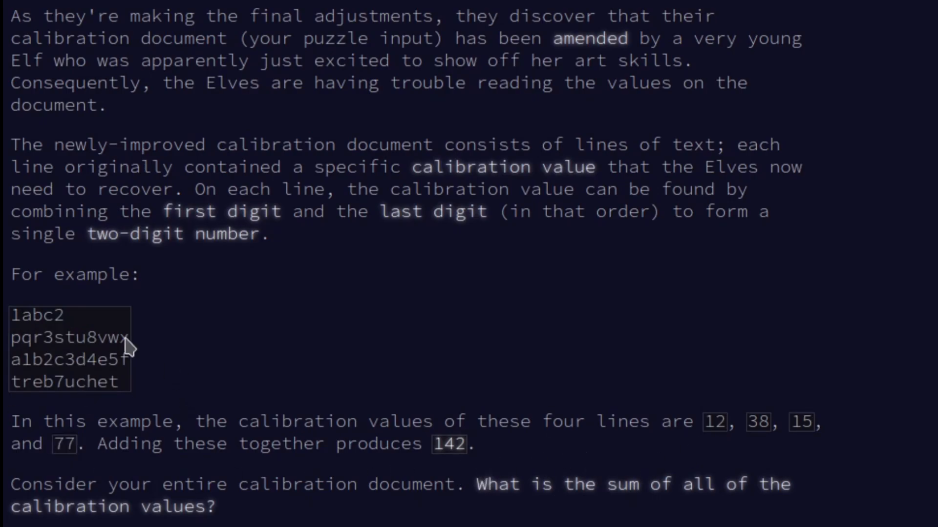
mouse_move(451, 420)
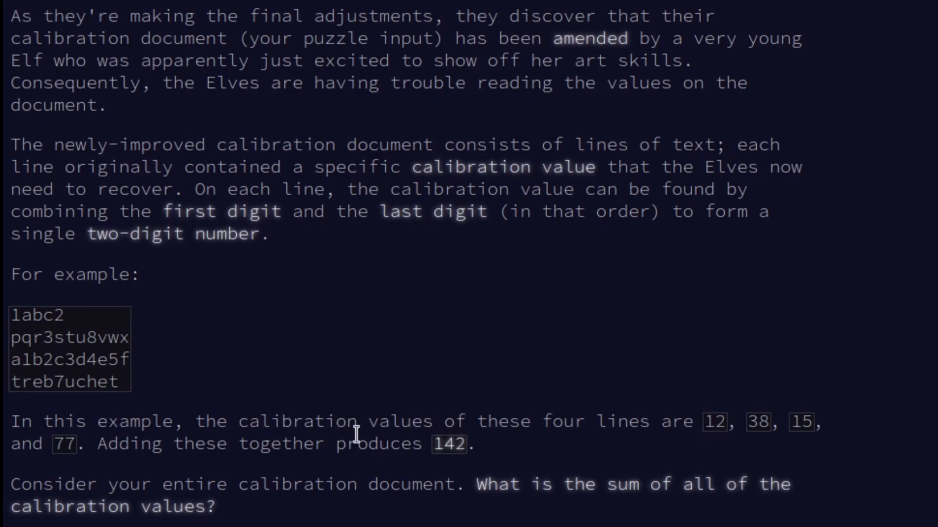
scroll("down", 3)
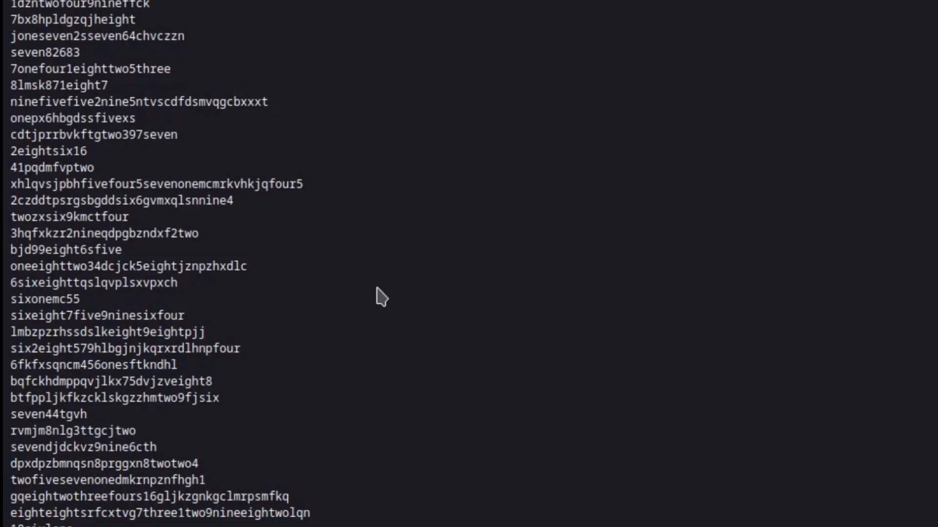
- Scroll down through the long list of calibration lines in the puzzle input
scroll("down", 3)
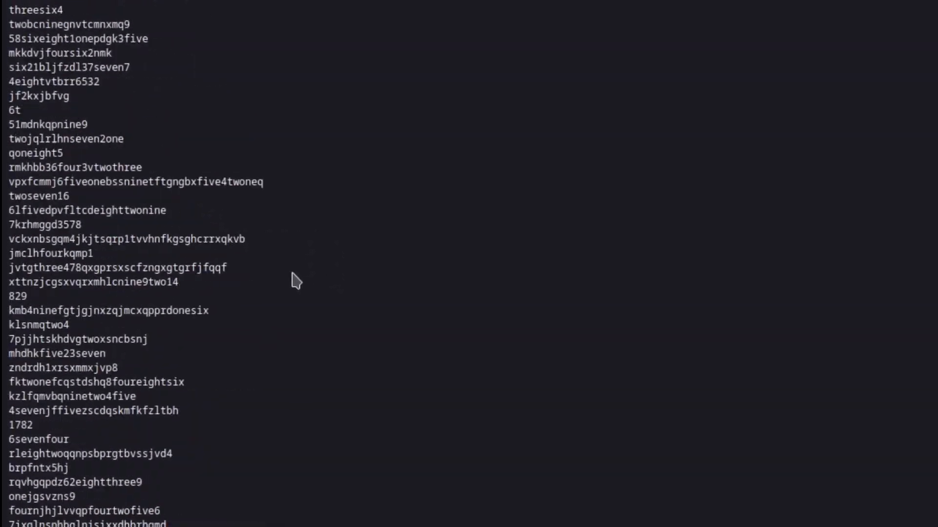
scroll("down", 3)
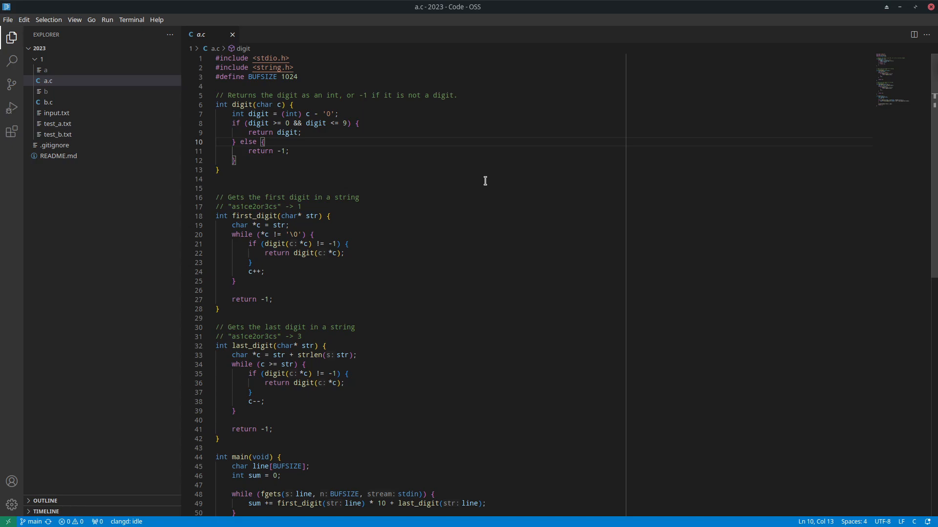
mouse_move(452, 178)
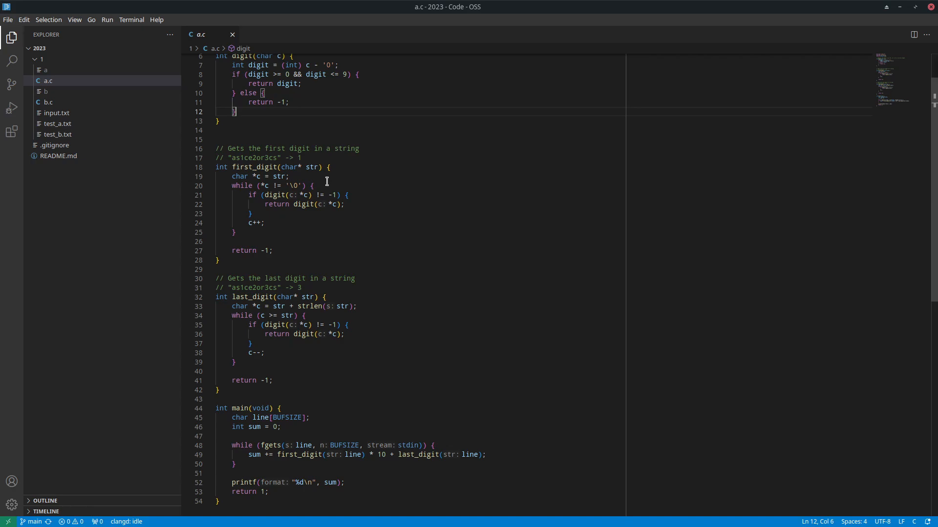
- Review the first_digit and last_digit loops, highlighting uses of pointer c, then return to digit
scroll("down", 3)
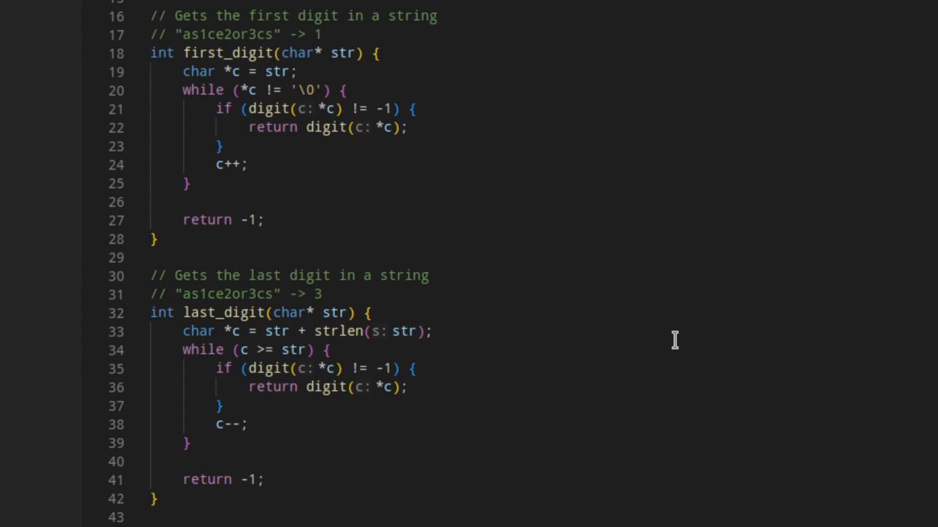
mouse_move(457, 289)
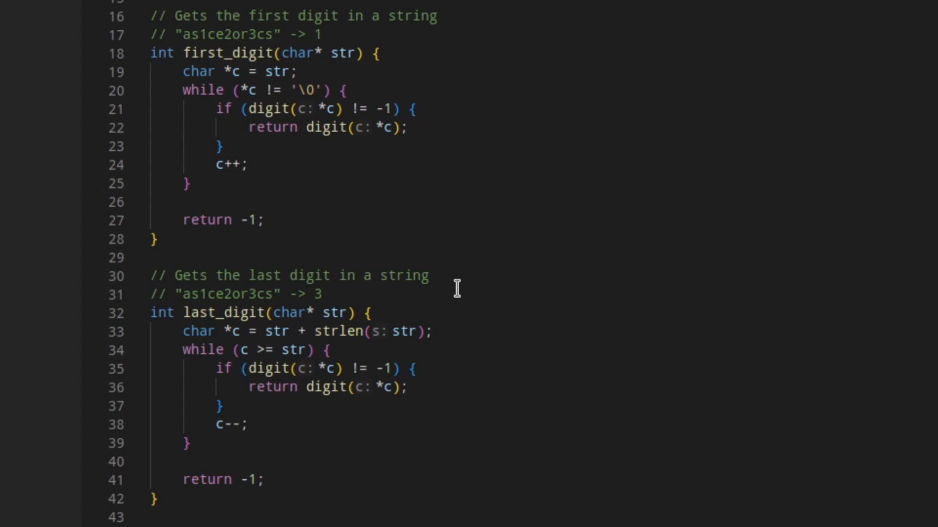
mouse_move(338, 53)
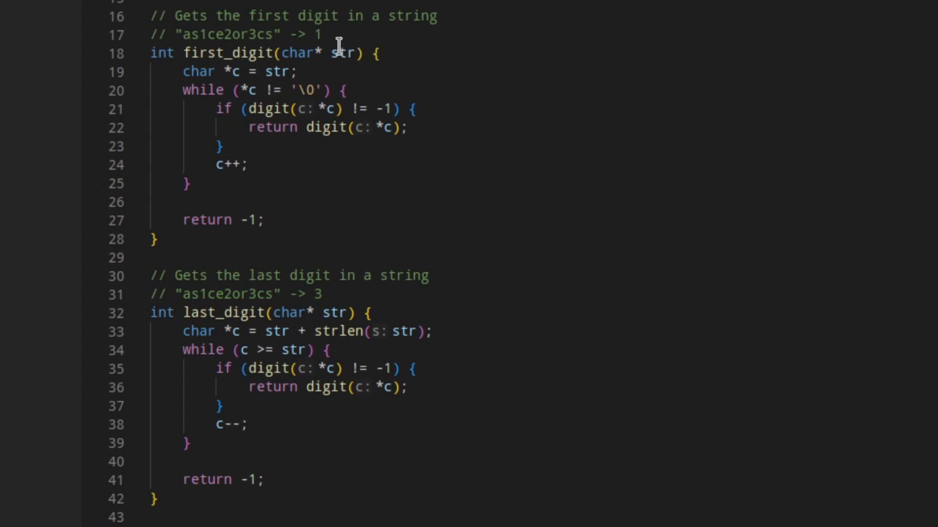
double_click(345, 53)
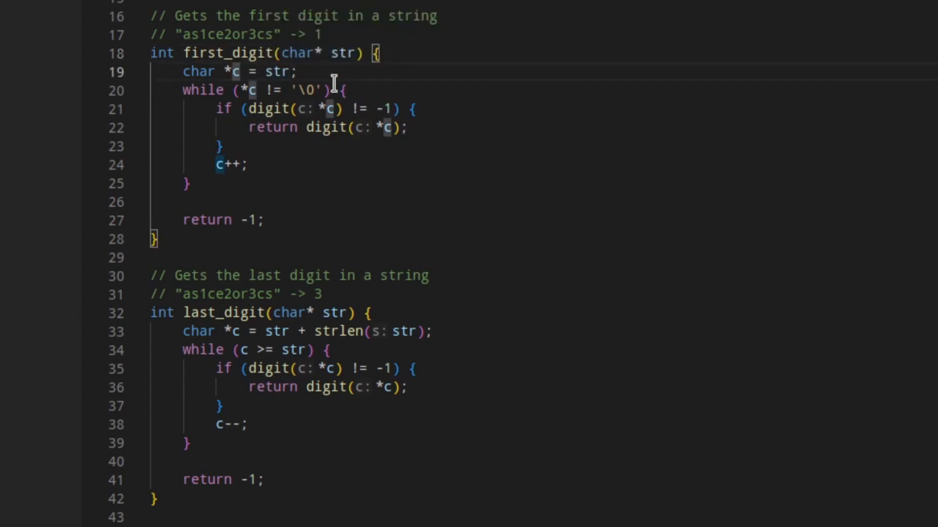
mouse_move(338, 72)
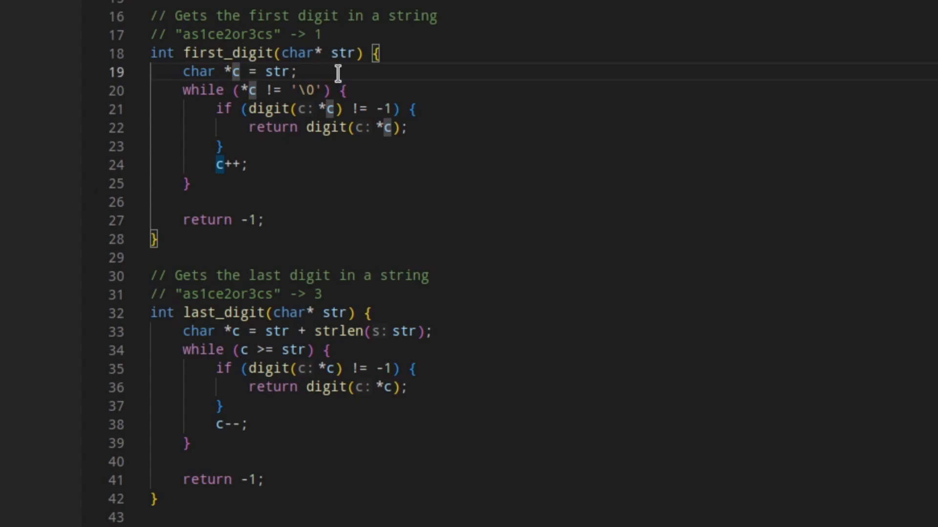
left_click(346, 90)
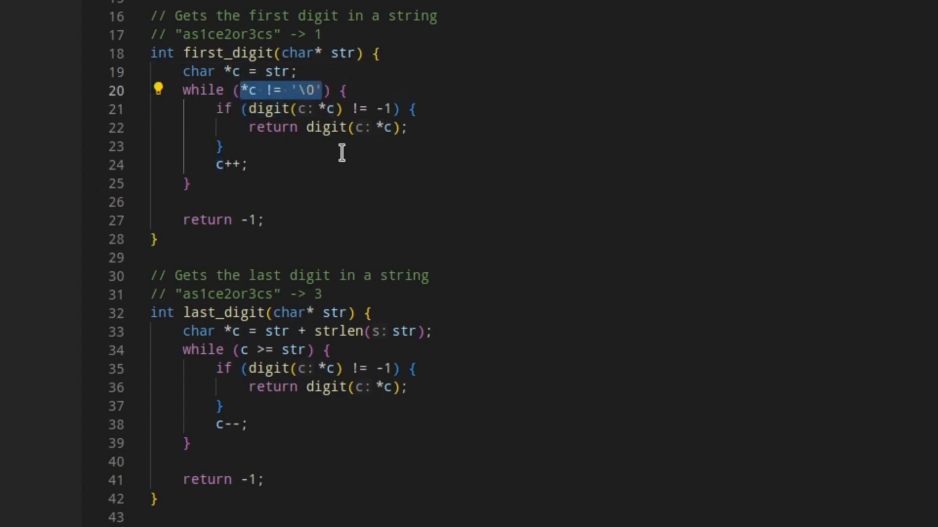
mouse_move(370, 109)
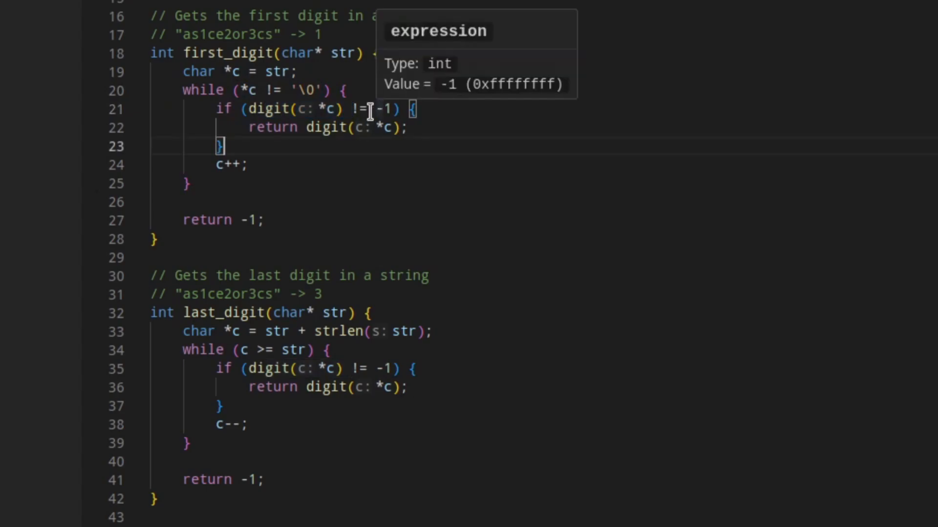
scroll("up", 3)
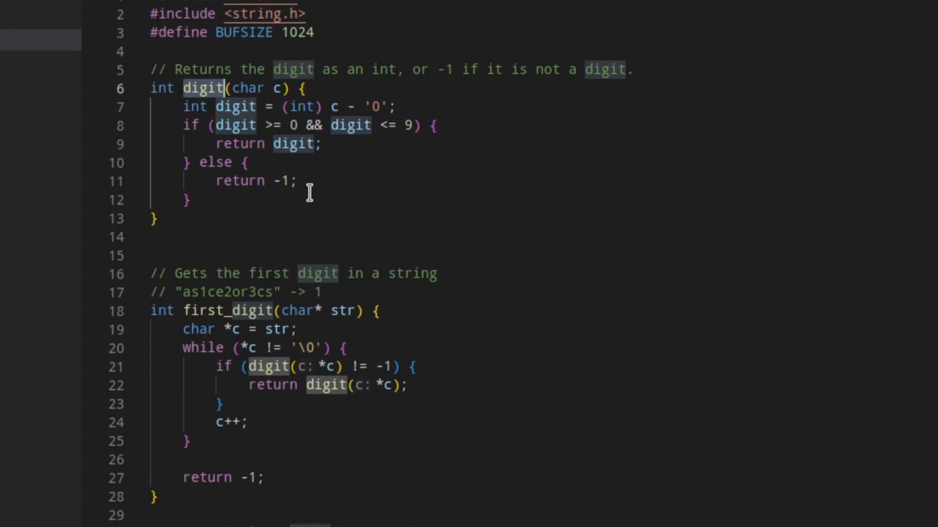
scroll("down", 3)
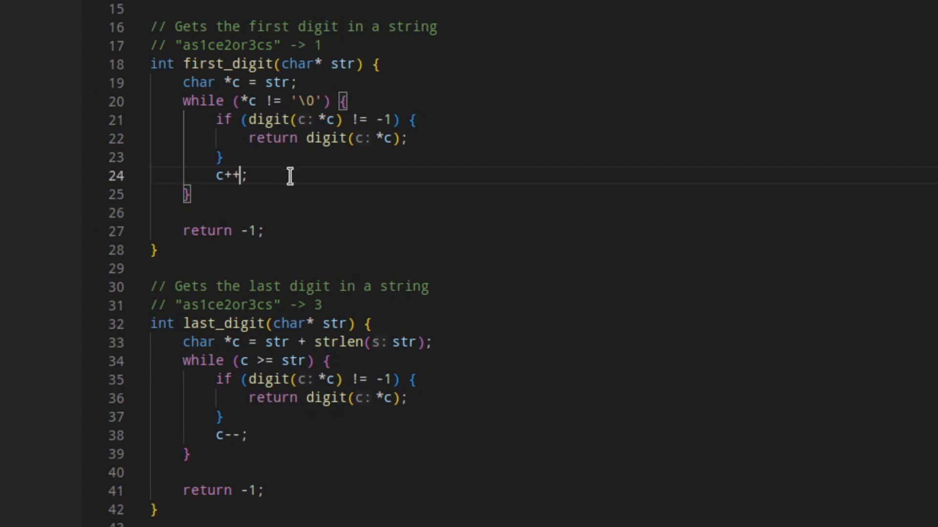
mouse_move(268, 230)
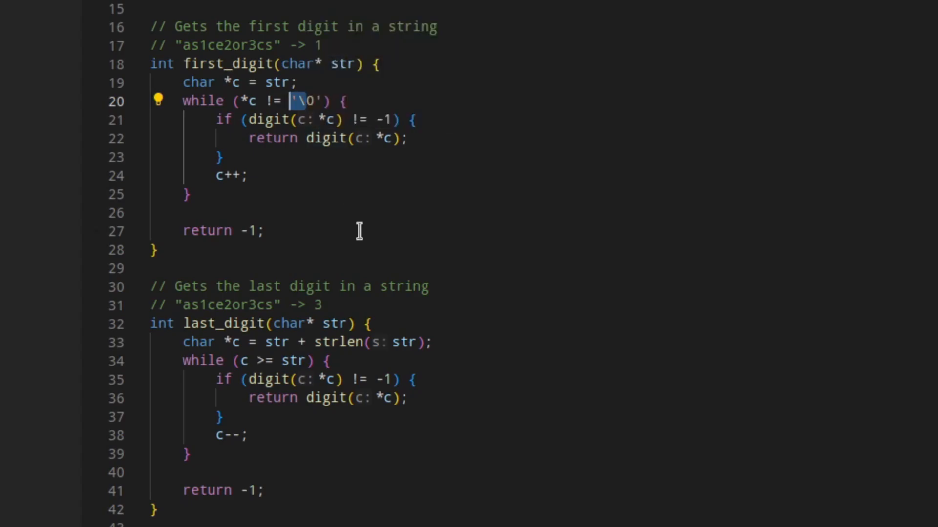
mouse_move(291, 149)
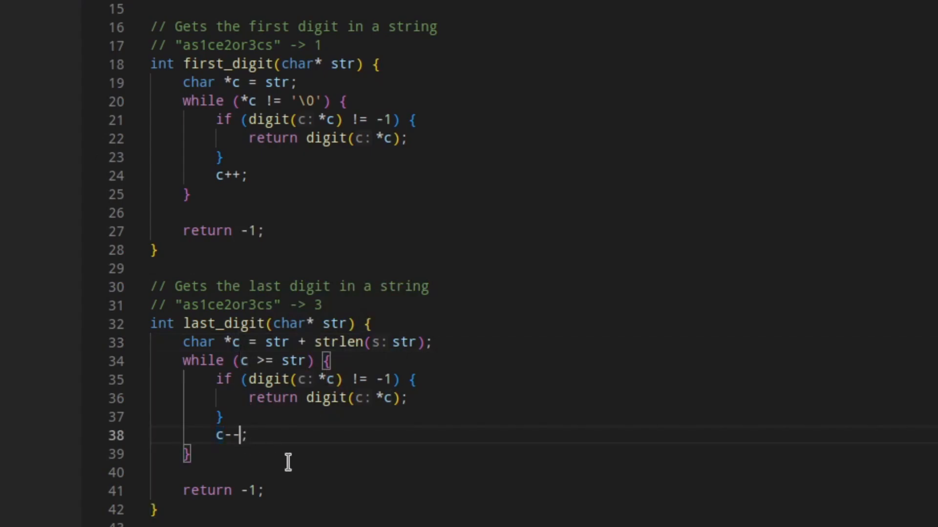
mouse_move(253, 399)
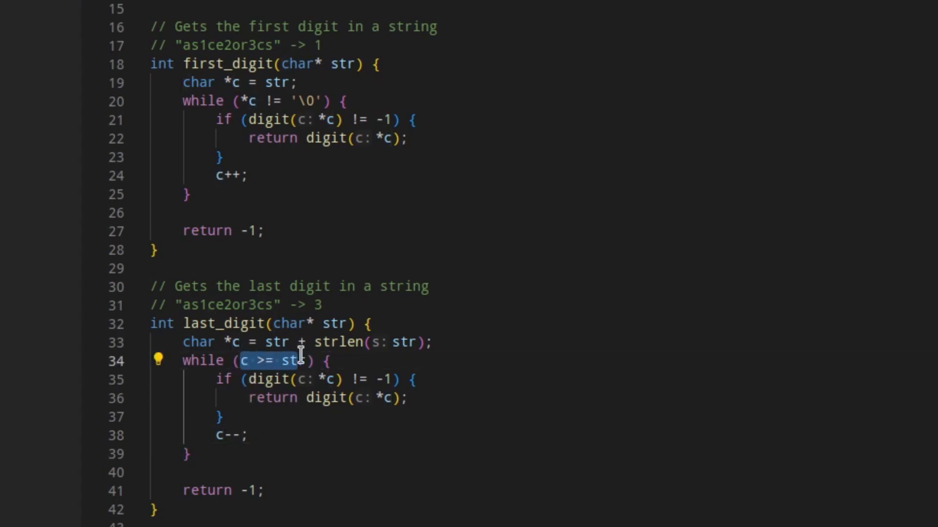
mouse_move(353, 432)
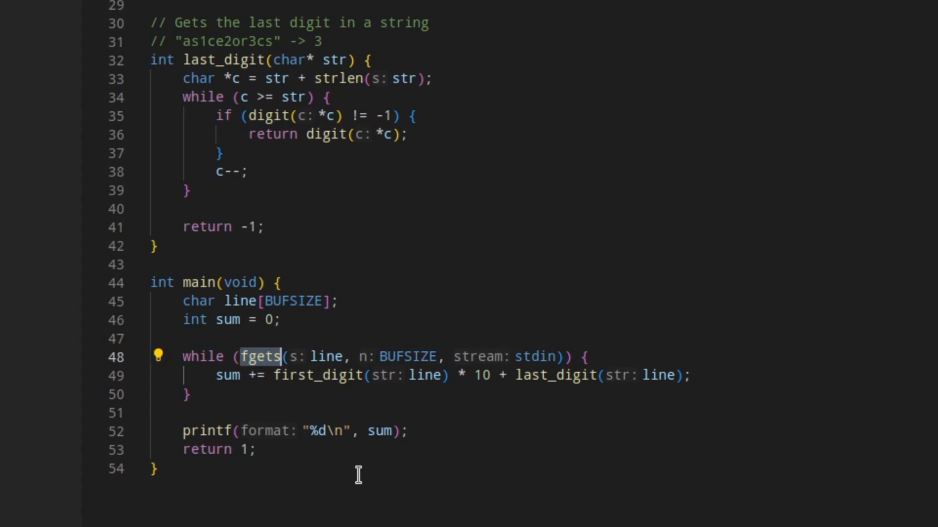
mouse_move(280, 364)
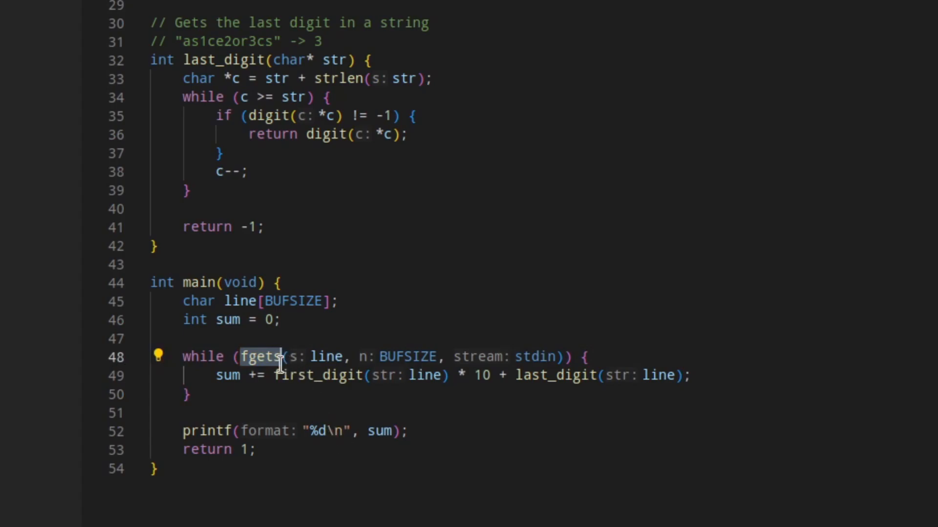
left_click_drag(275, 375, 489, 375)
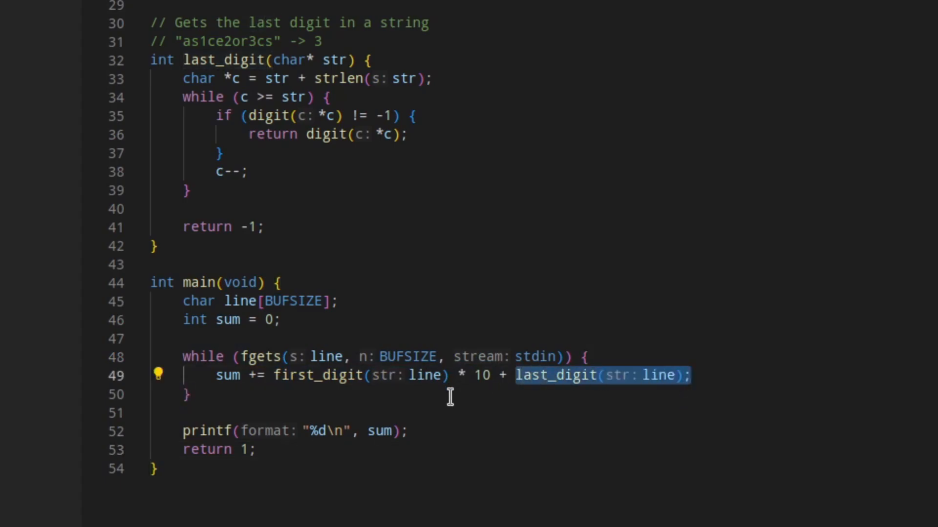
mouse_move(448, 376)
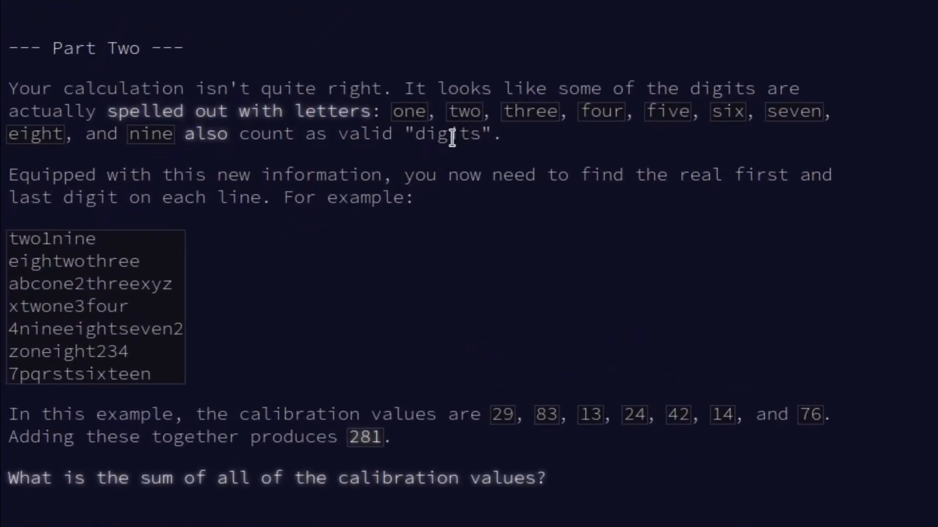
mouse_move(412, 91)
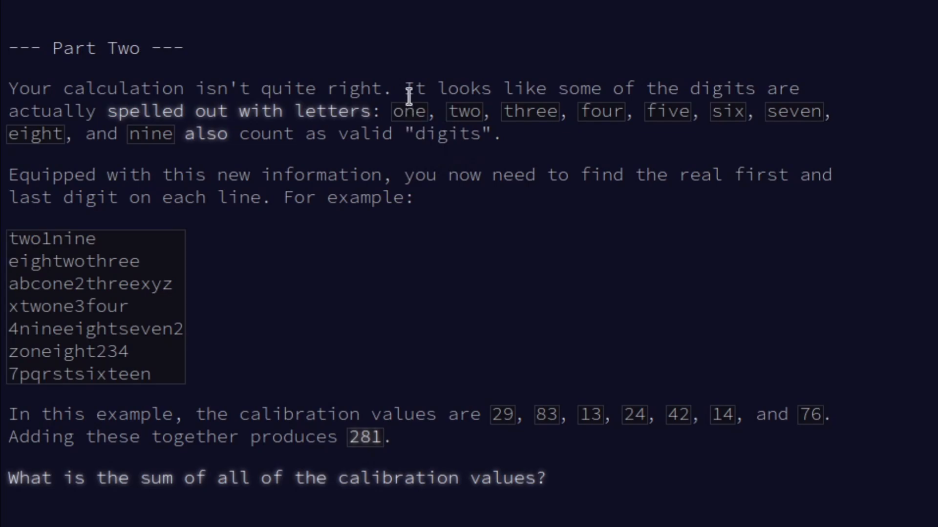
mouse_move(738, 113)
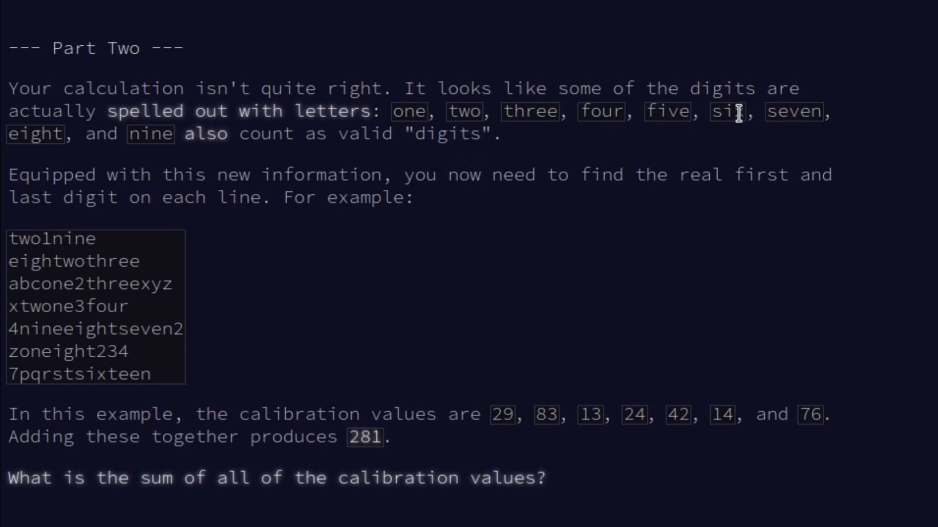
mouse_move(301, 226)
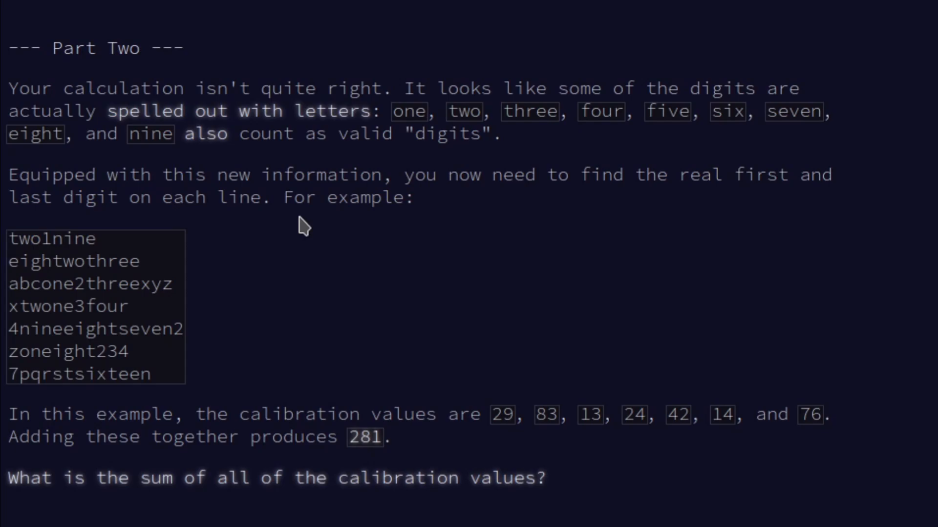
mouse_move(70, 260)
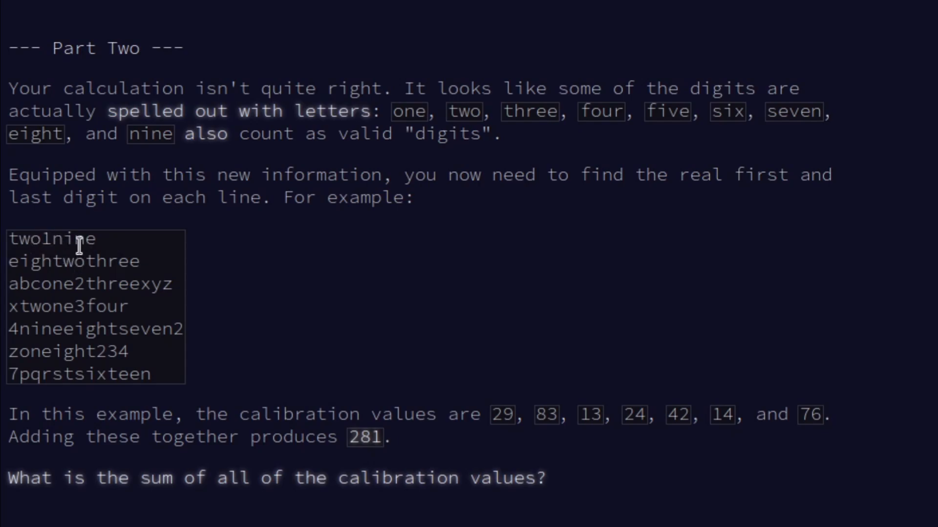
- Highlight the two1nine example and other spelled-out digit lines summing to 281
double_click(48, 238)
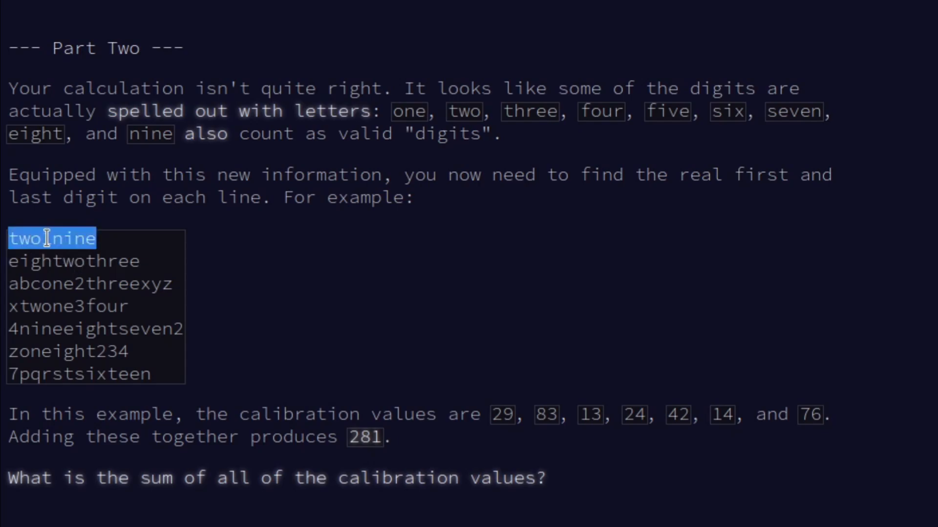
left_click(125, 283)
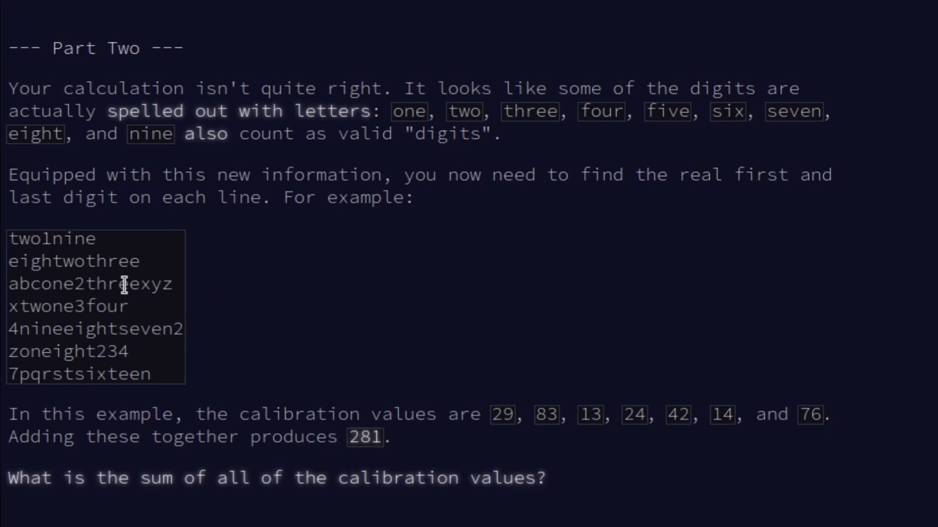
mouse_move(71, 351)
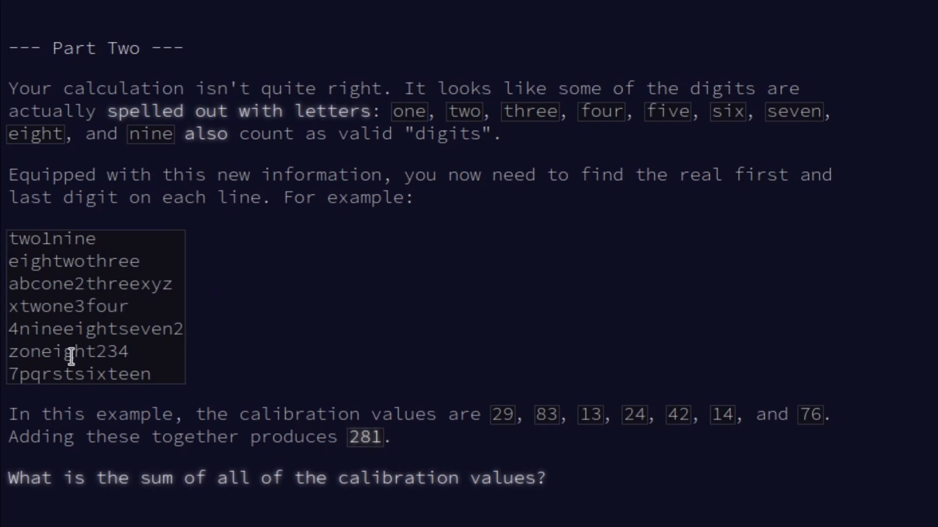
double_click(28, 351)
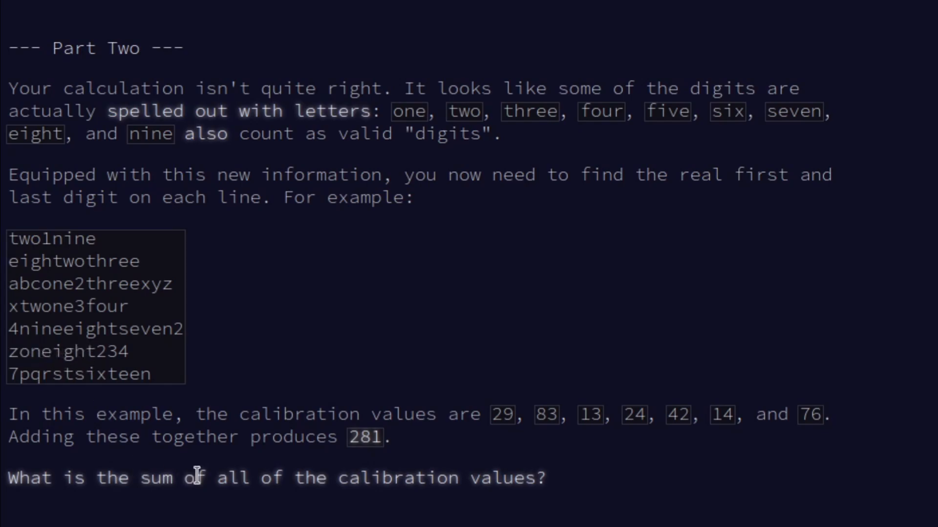
mouse_move(53, 395)
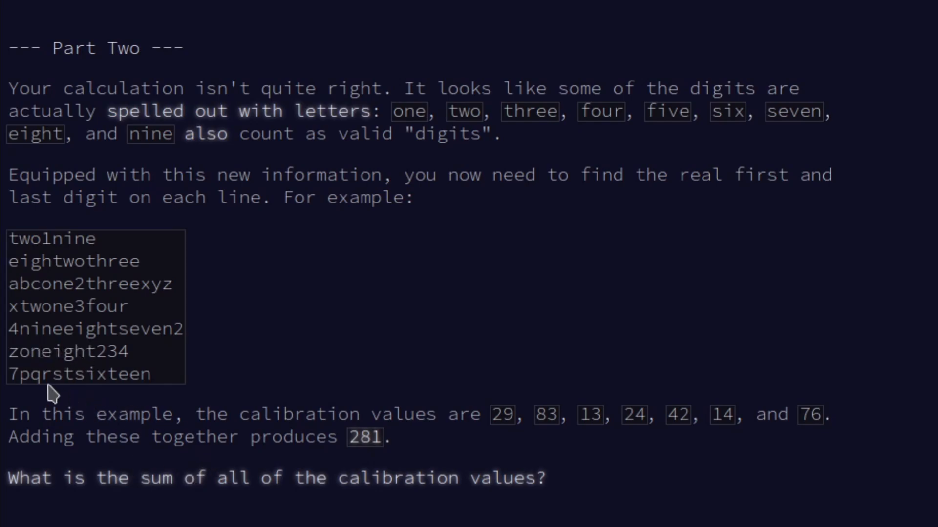
double_click(27, 352)
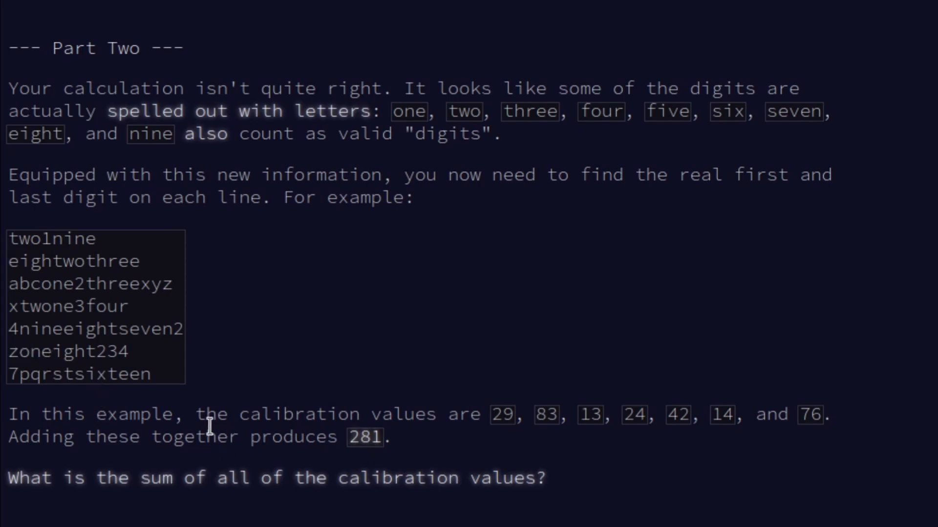
mouse_move(176, 389)
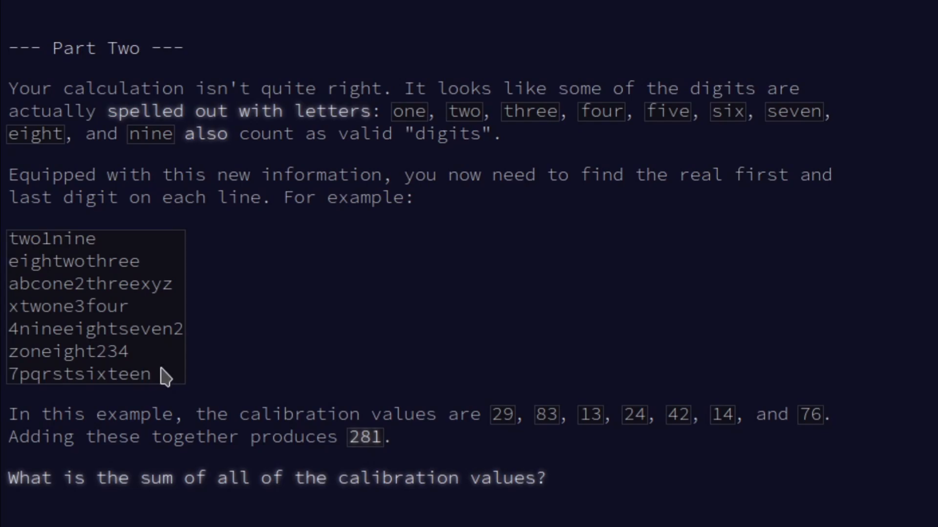
mouse_move(170, 370)
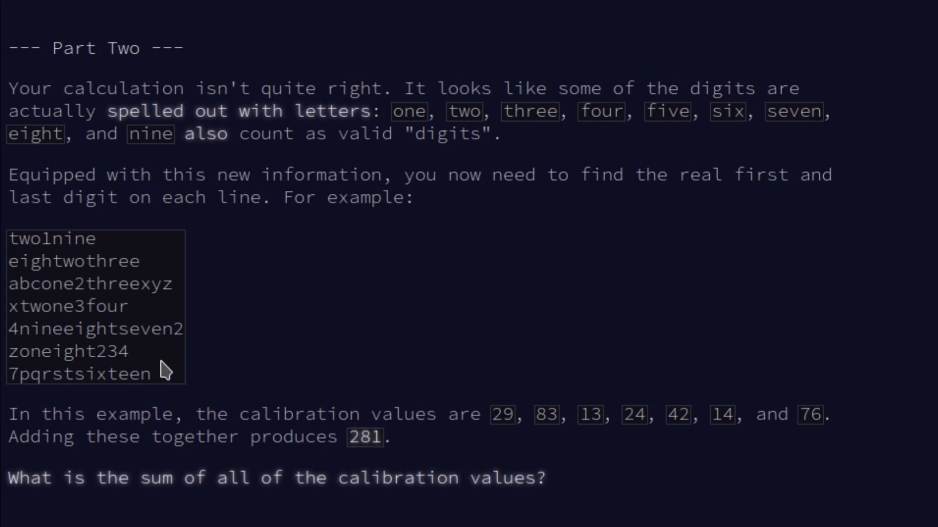
mouse_move(141, 419)
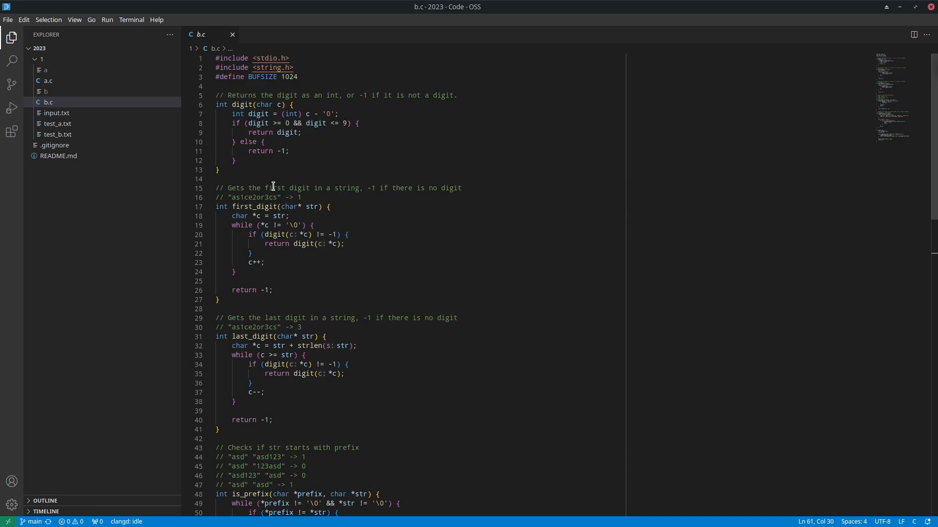
- Select the digit, first_digit and last_digit functions in b.c, then reveal is_prefix
left_click_drag(215, 113, 273, 420)
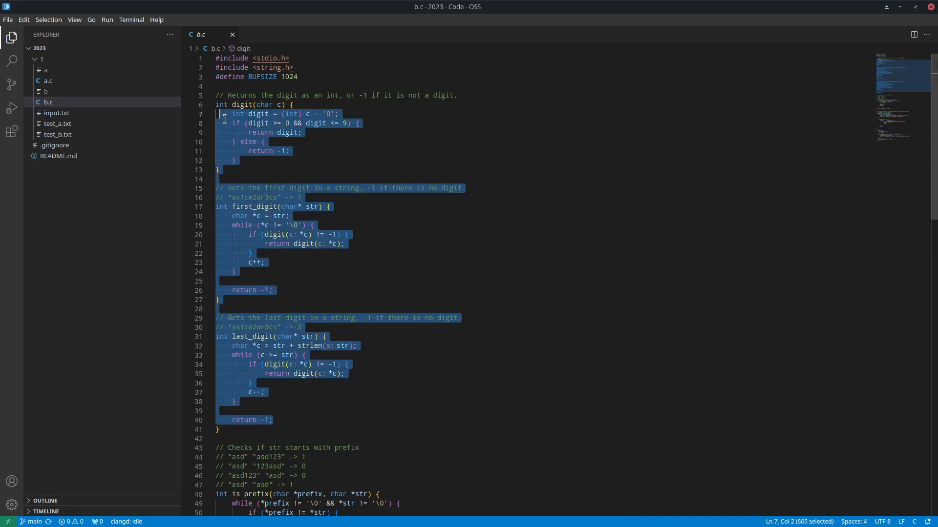
scroll("down", 3)
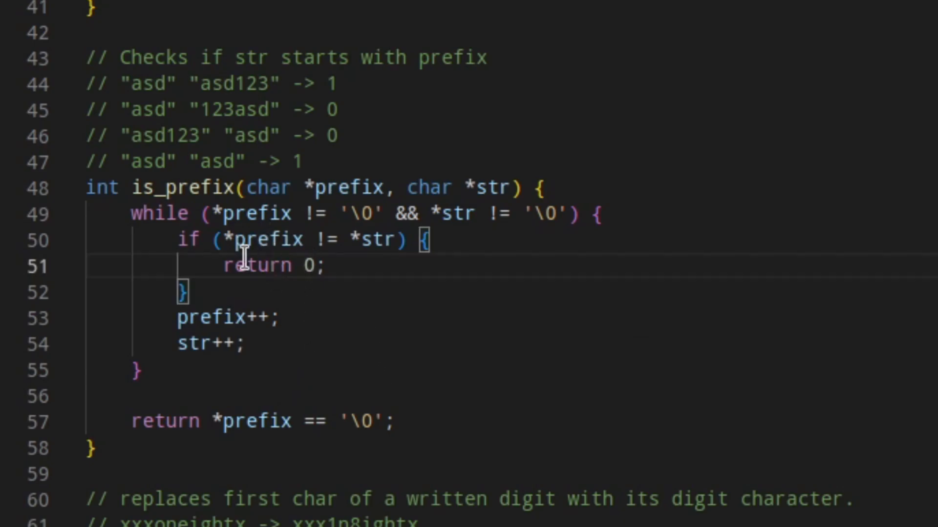
mouse_move(212, 420)
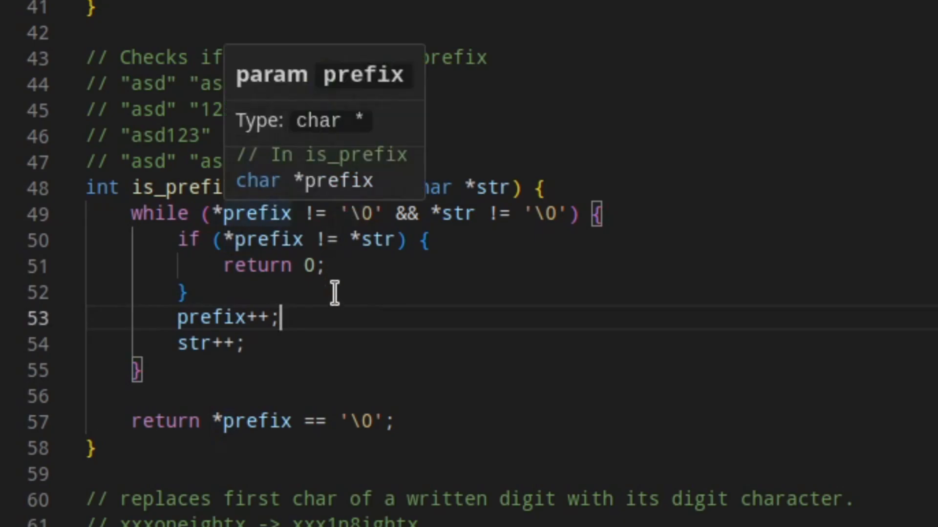
mouse_move(307, 421)
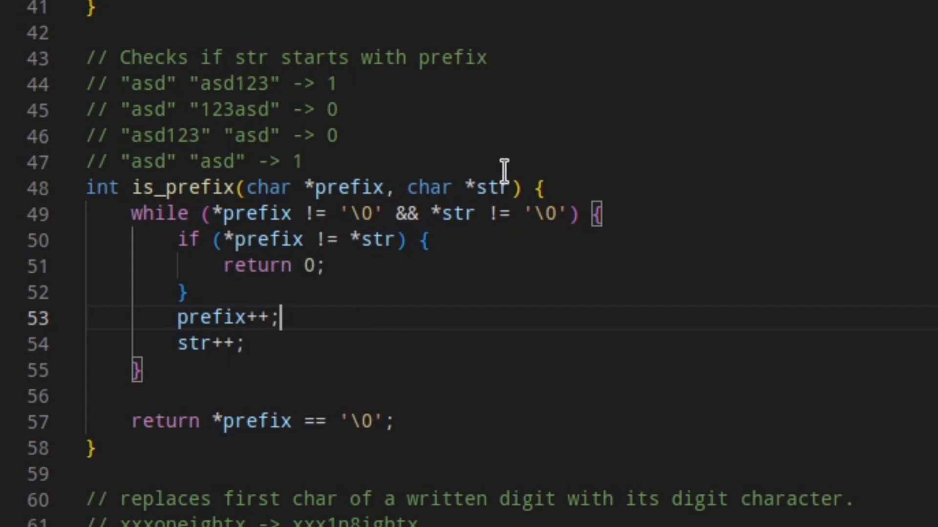
mouse_move(356, 187)
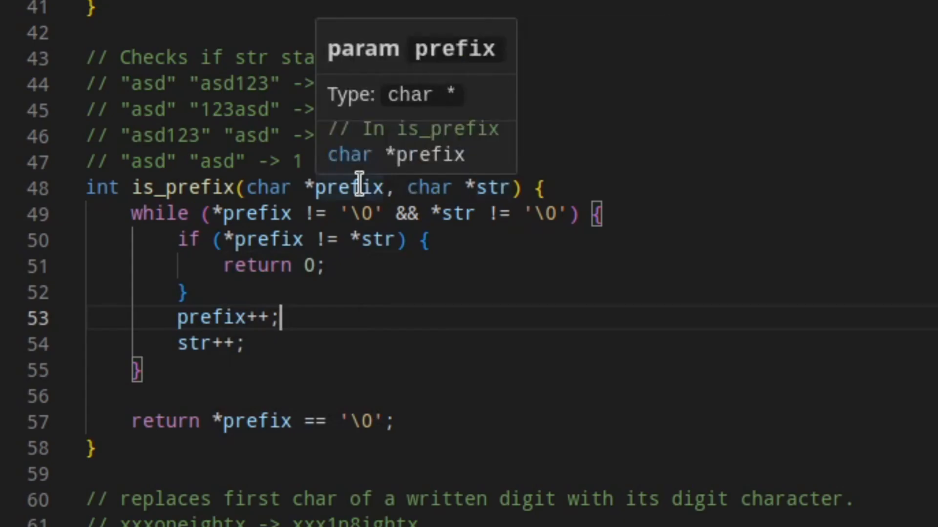
mouse_move(438, 160)
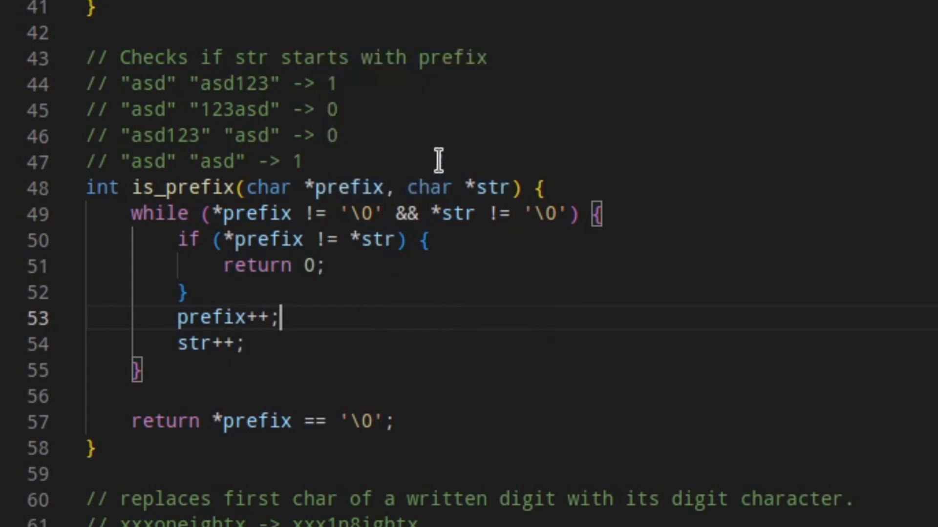
mouse_move(356, 134)
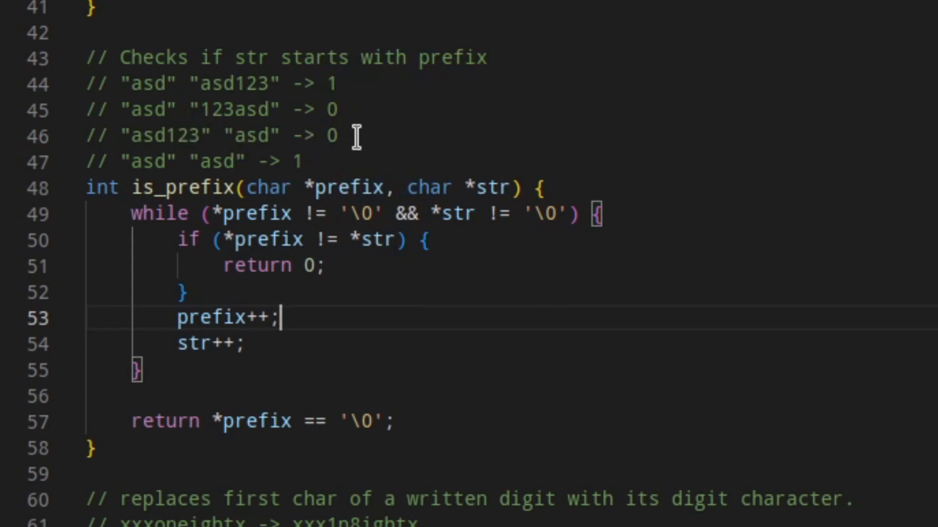
mouse_move(365, 138)
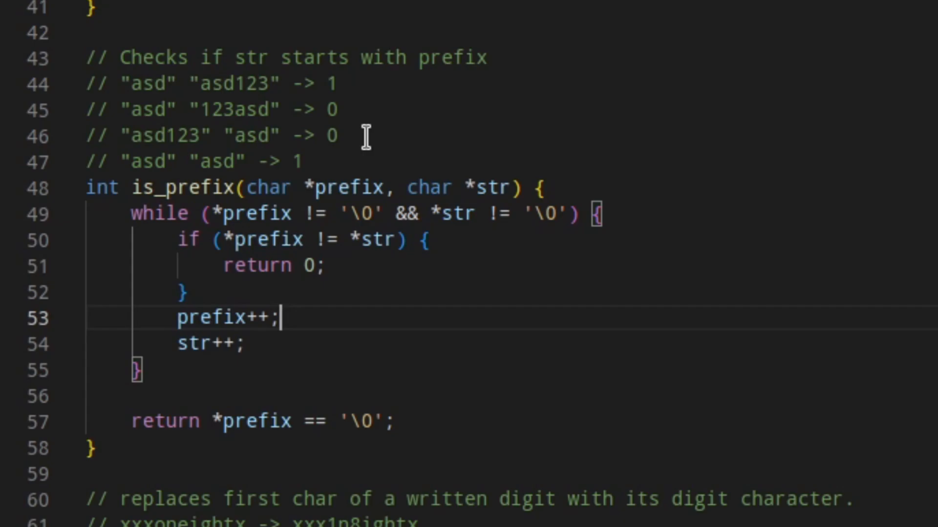
scroll("down", 3)
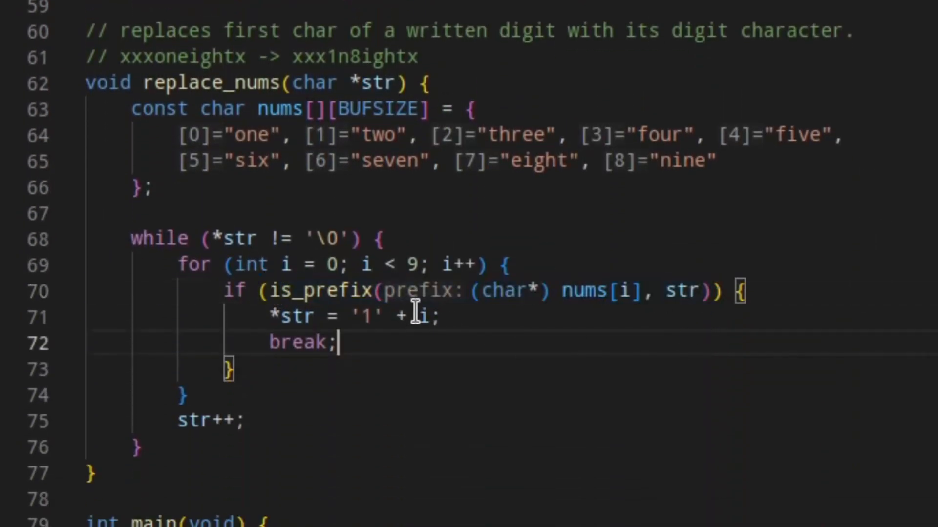
double_click(193, 421)
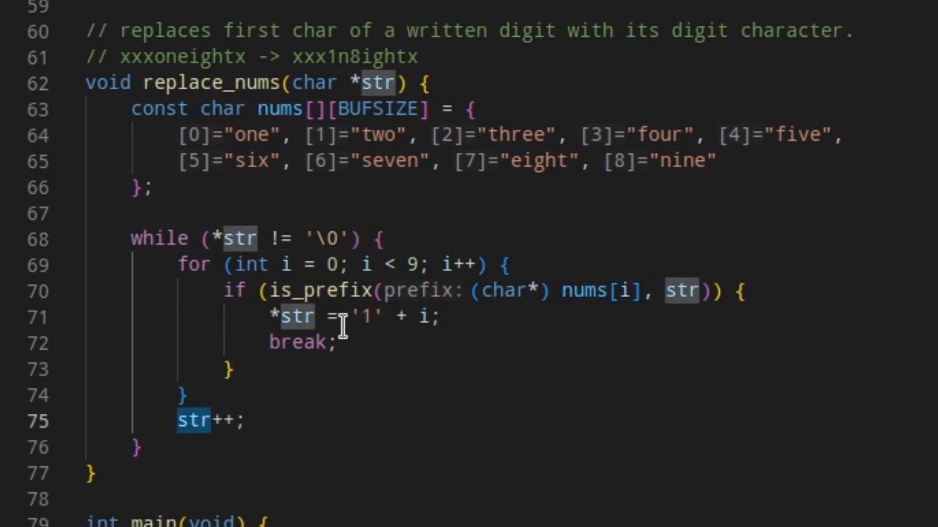
mouse_move(388, 434)
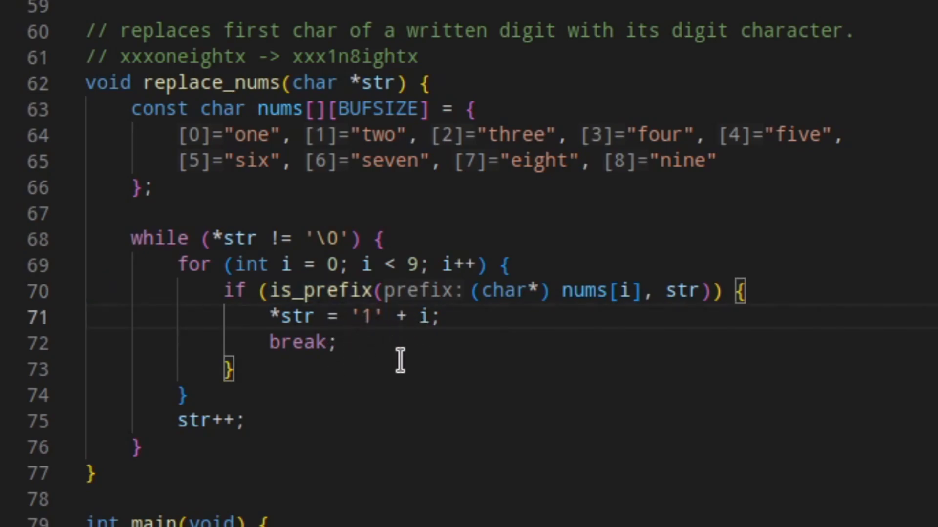
mouse_move(355, 313)
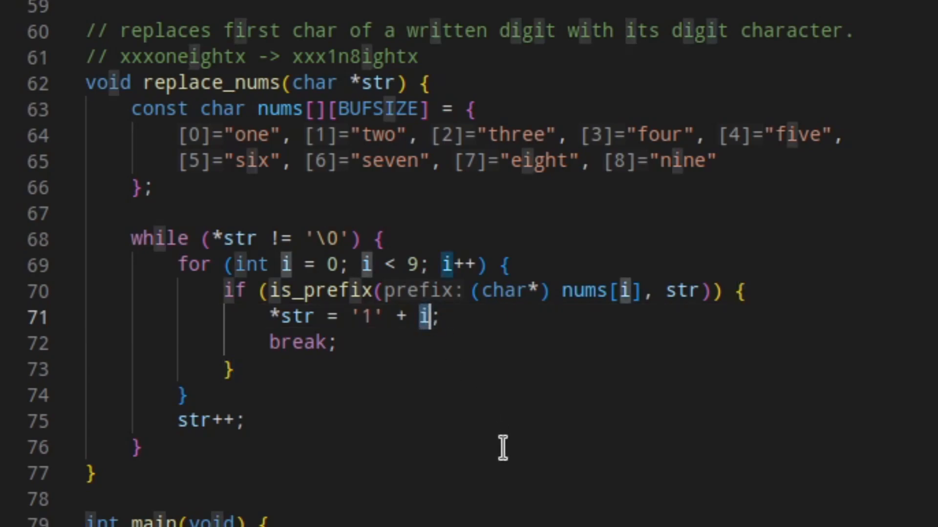
mouse_move(533, 359)
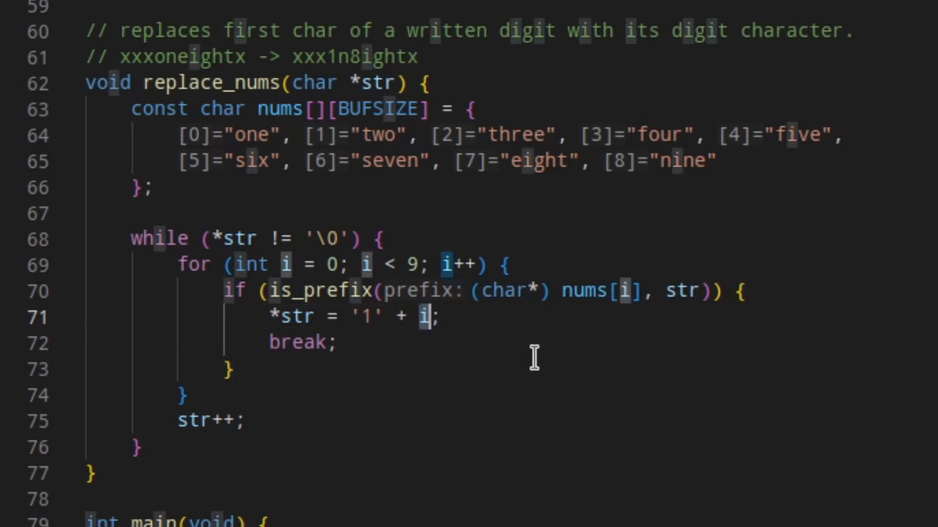
left_click(338, 341)
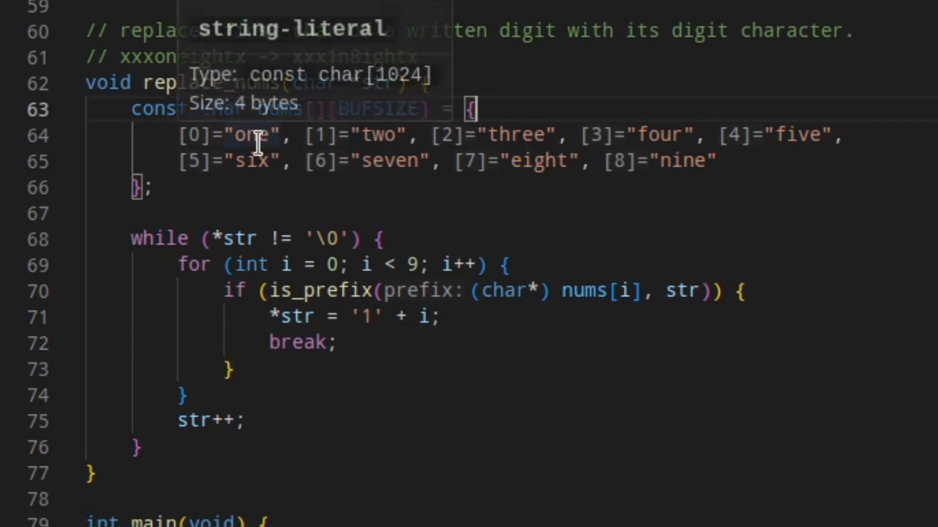
mouse_move(468, 354)
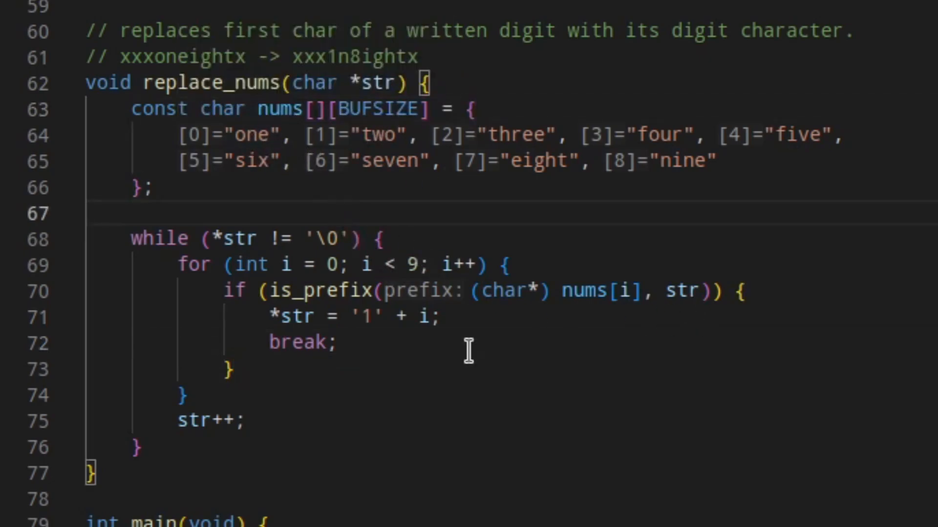
mouse_move(227, 133)
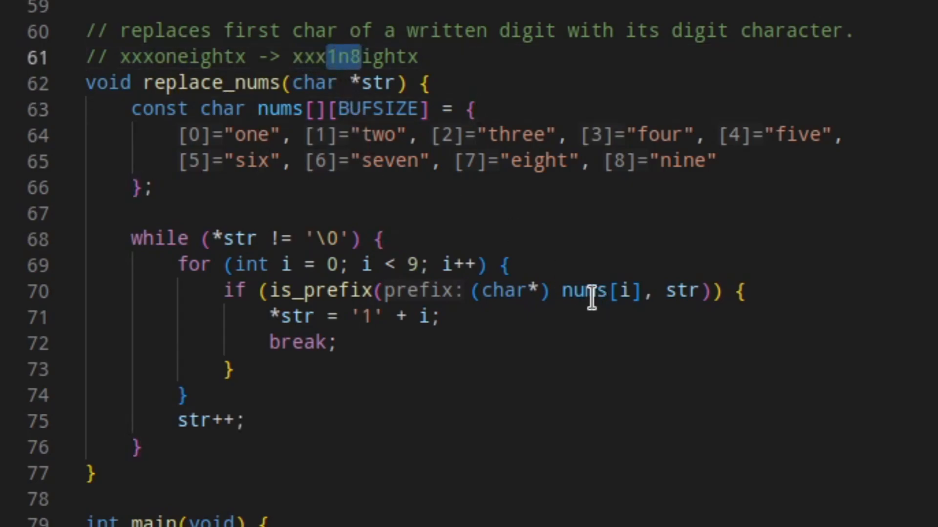
mouse_move(508, 95)
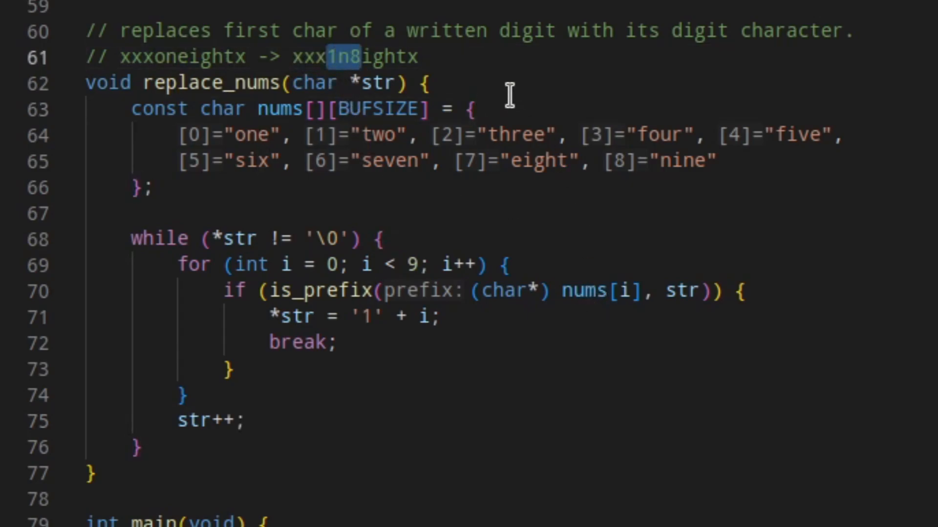
mouse_move(418, 27)
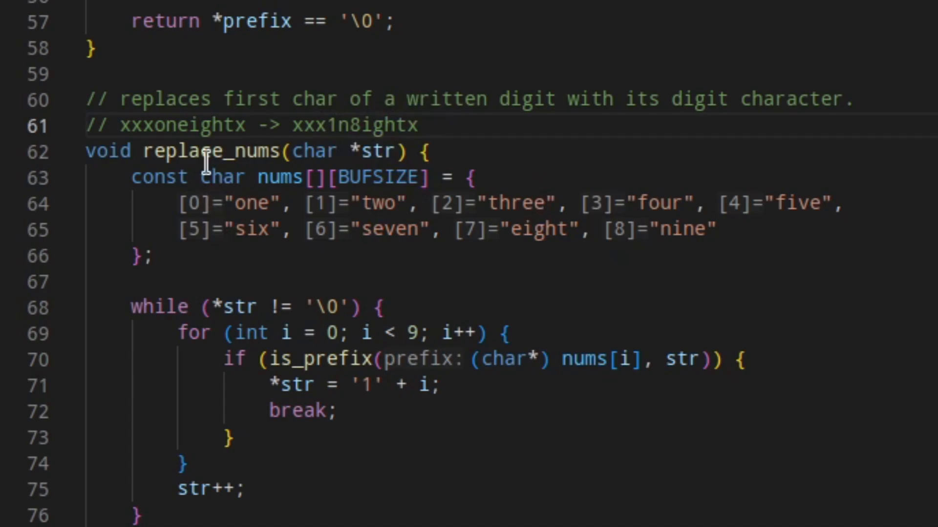
mouse_move(477, 319)
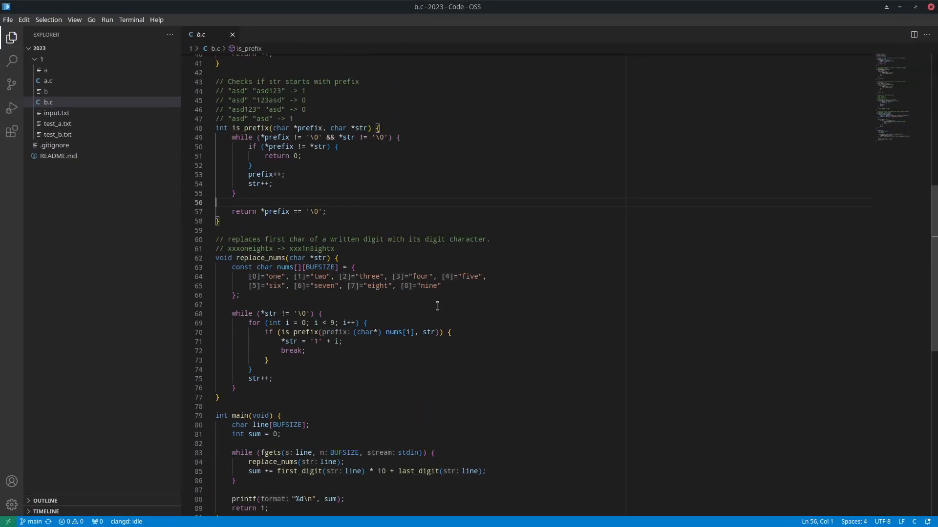
scroll("down", 3)
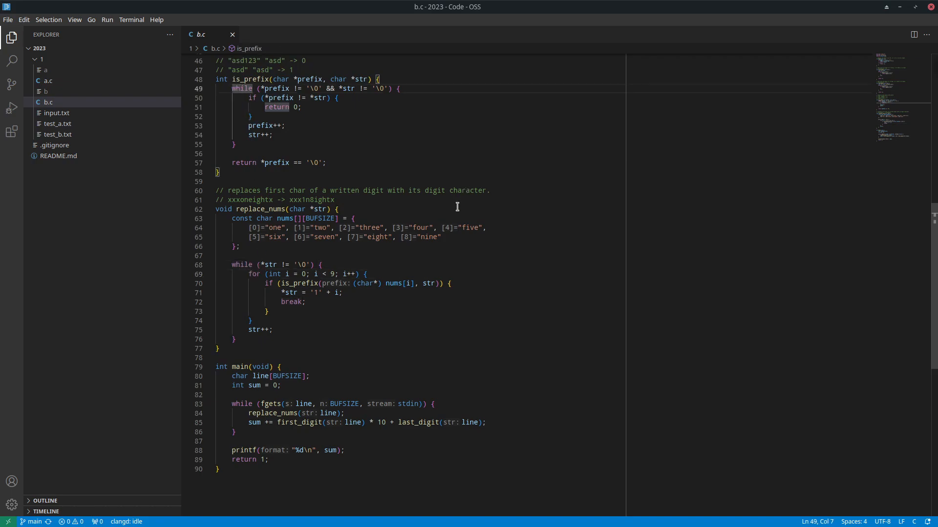
mouse_move(414, 184)
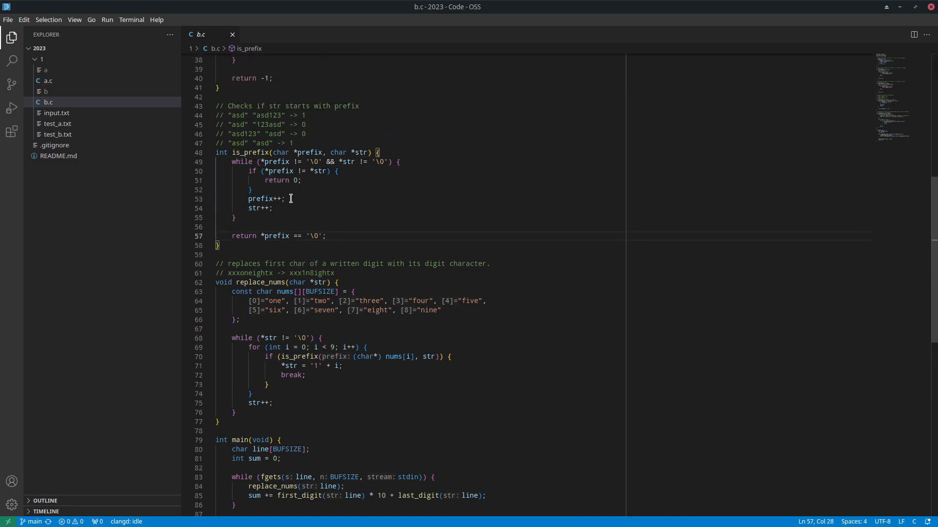
double_click(241, 153)
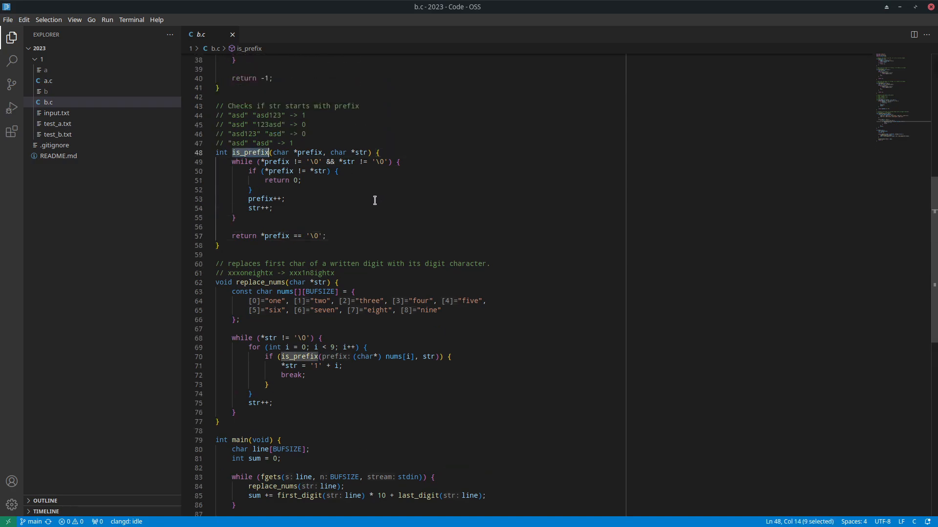
mouse_move(314, 153)
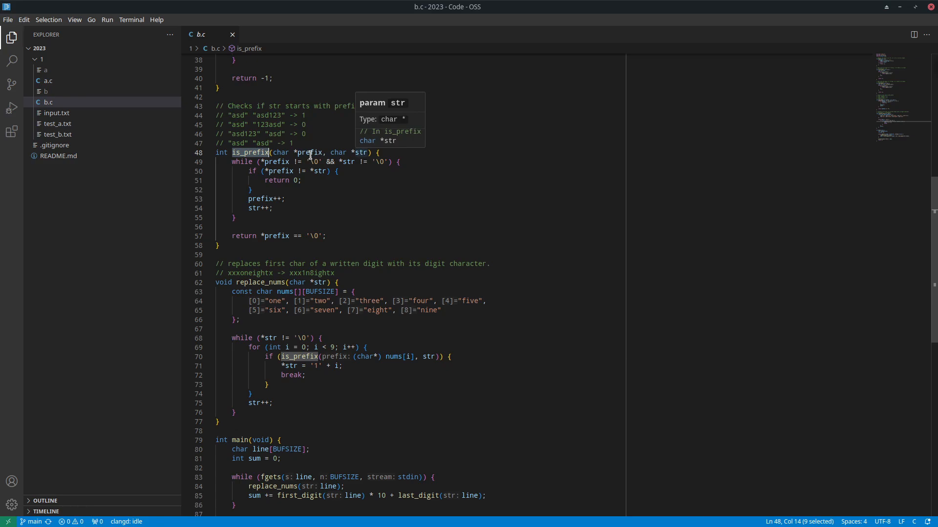
double_click(371, 301)
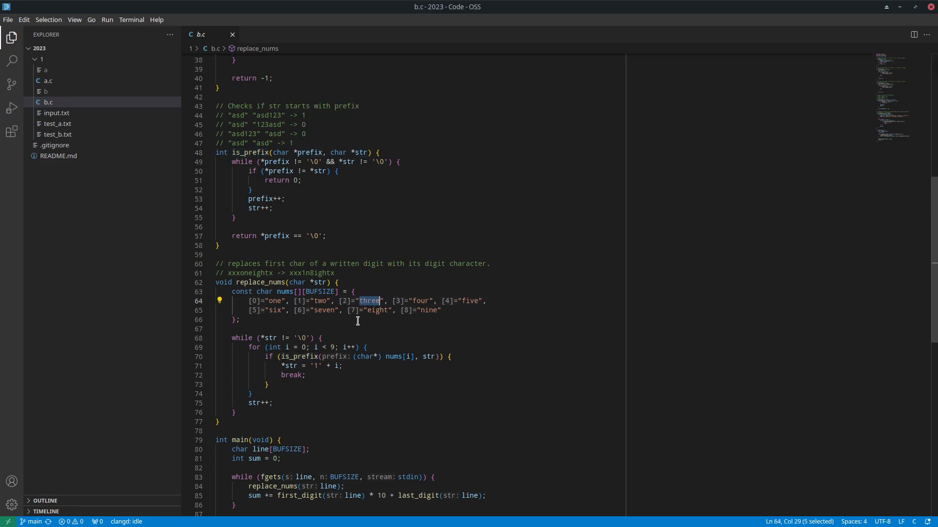
double_click(246, 152)
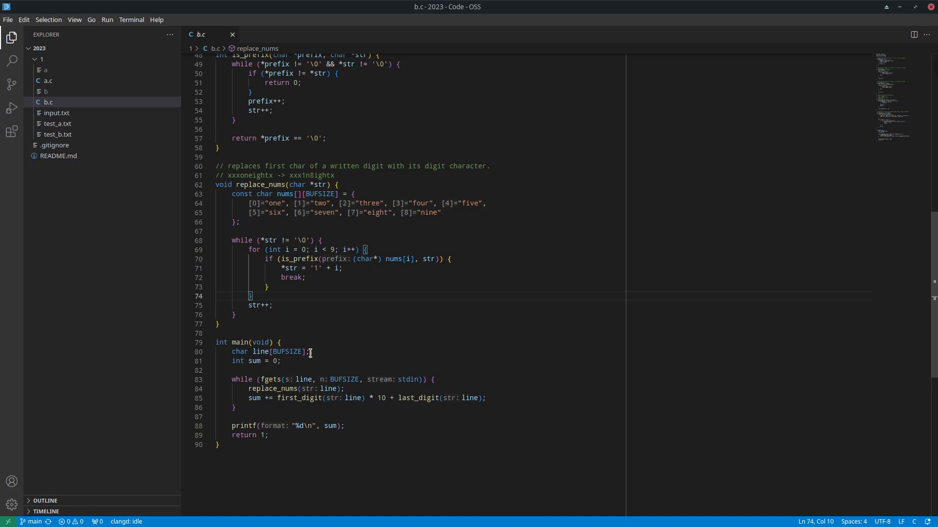
mouse_move(306, 351)
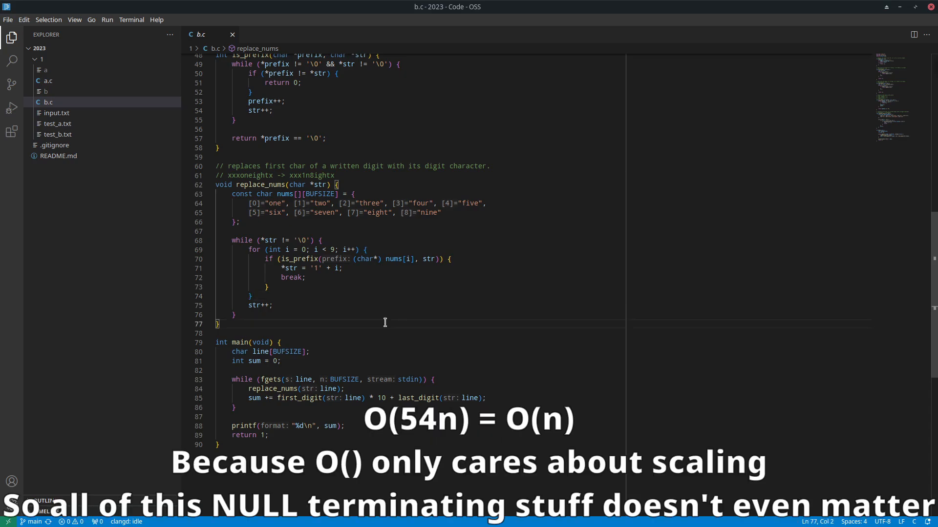
mouse_move(385, 318)
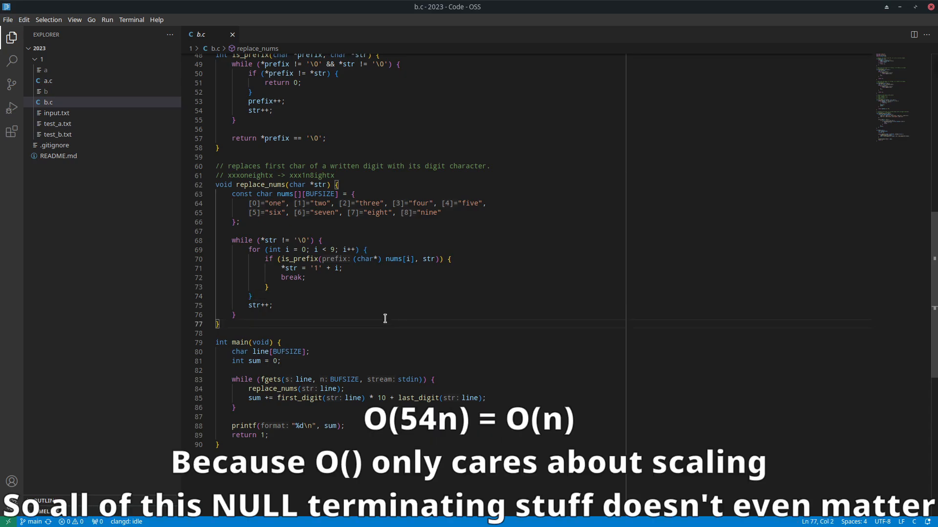
mouse_move(381, 309)
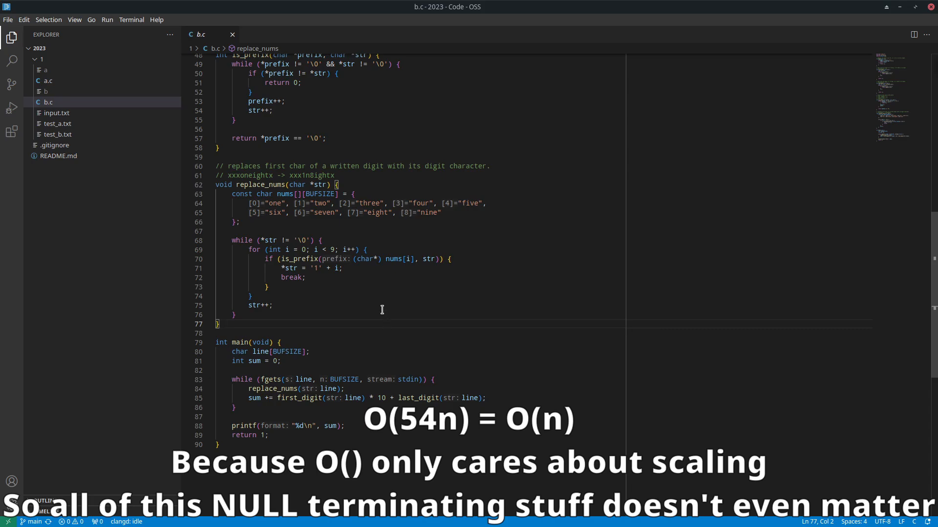
mouse_move(382, 312)
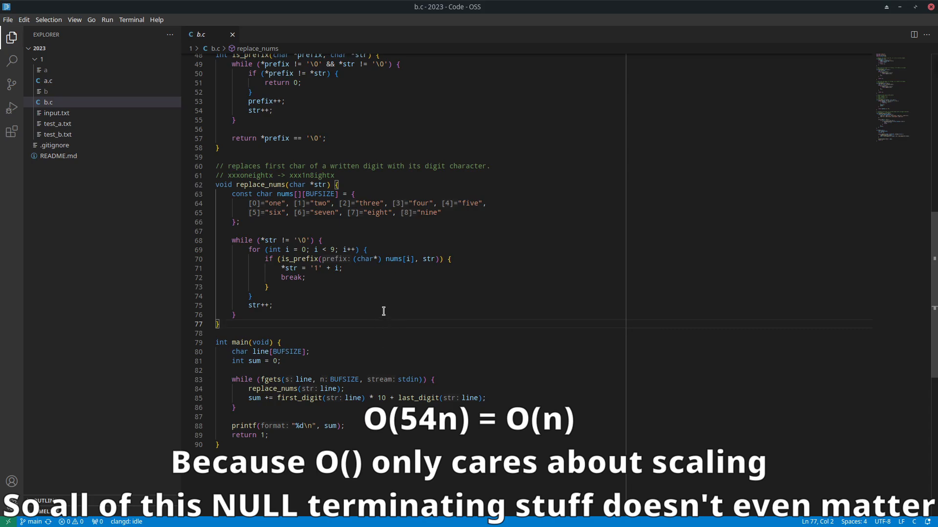
mouse_move(346, 311)
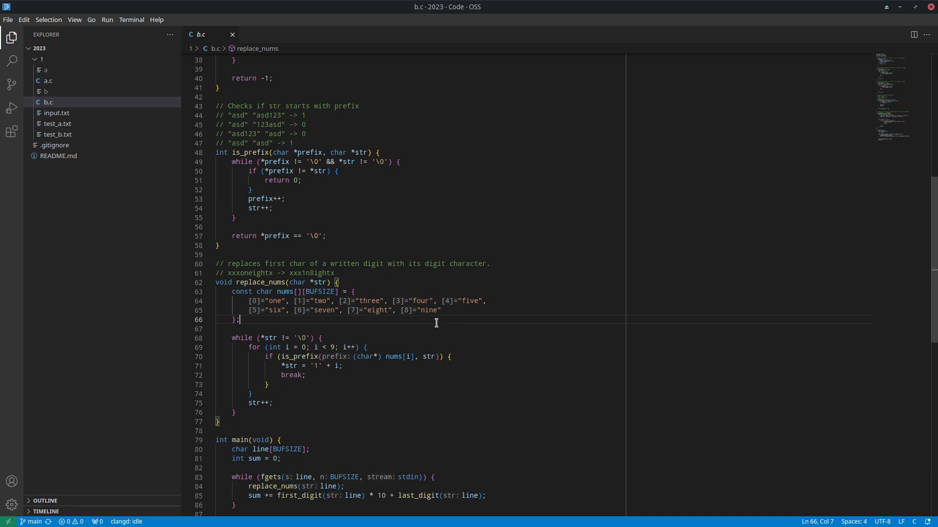
mouse_move(356, 335)
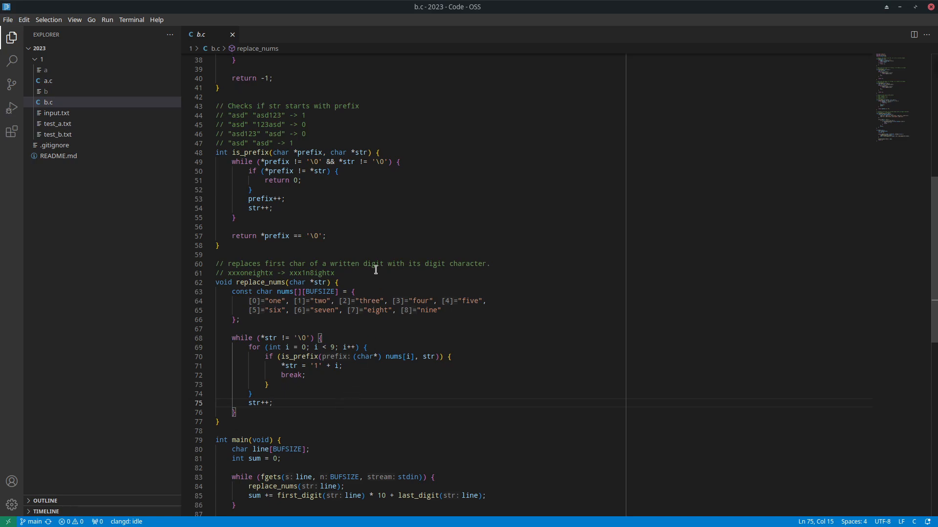
scroll("down", 3)
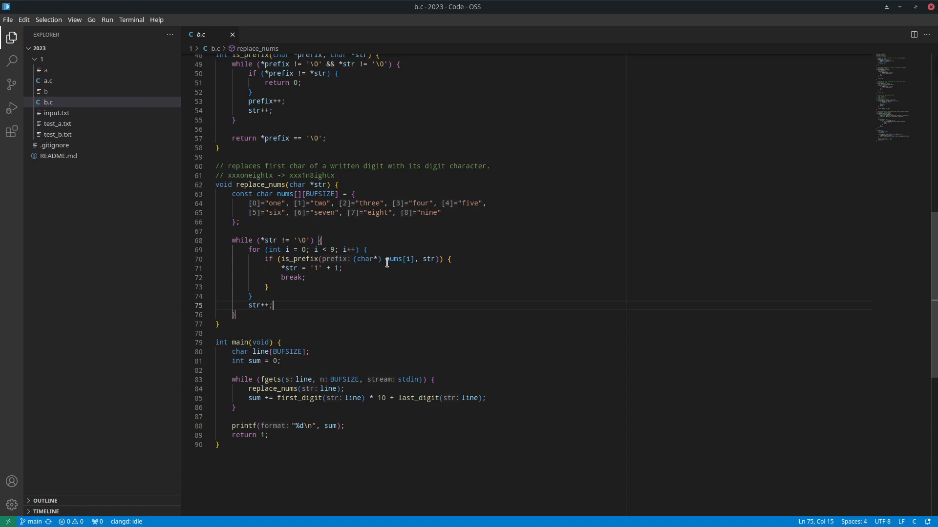
mouse_move(427, 281)
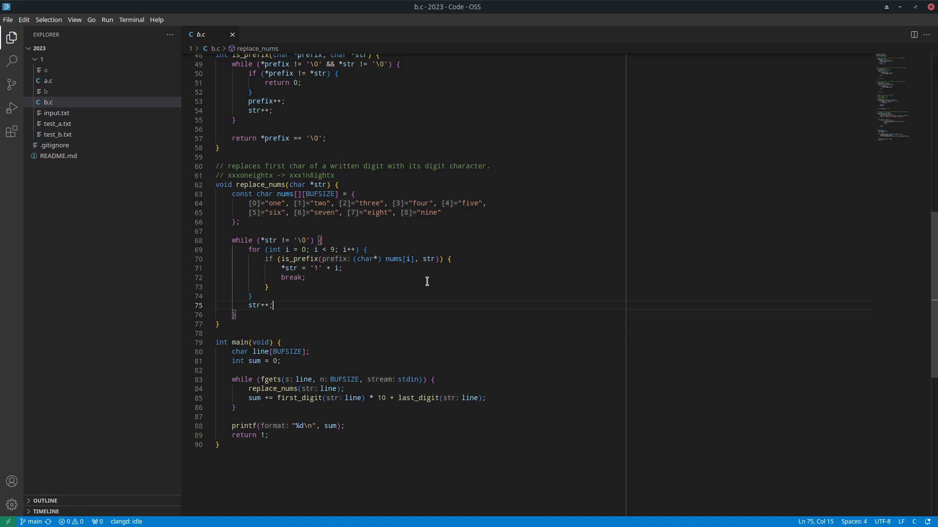